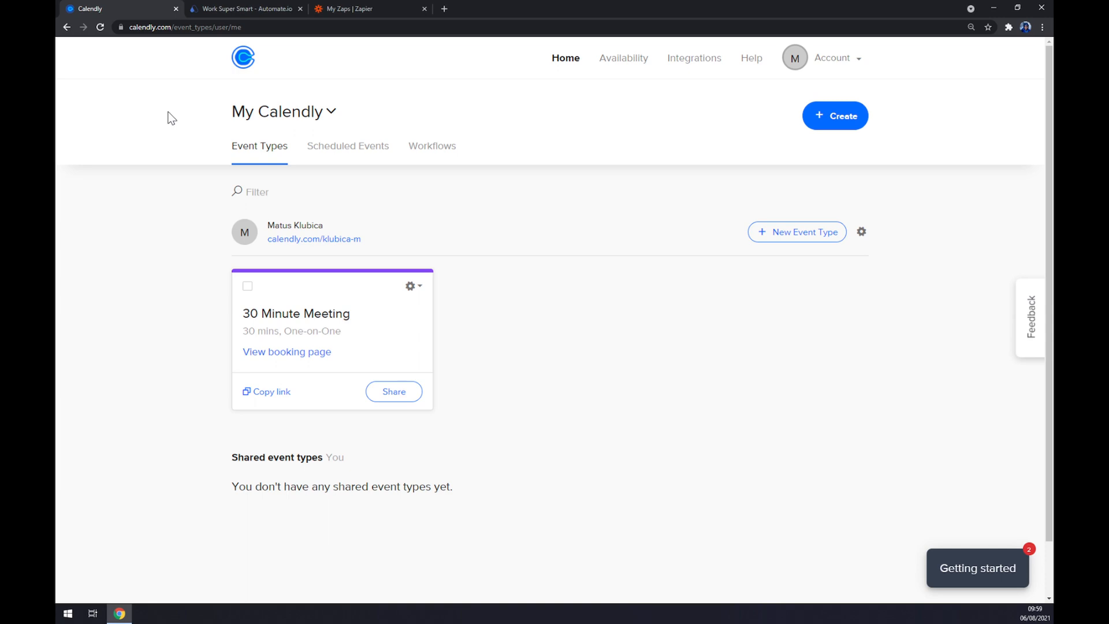
mouse_move(145, 111)
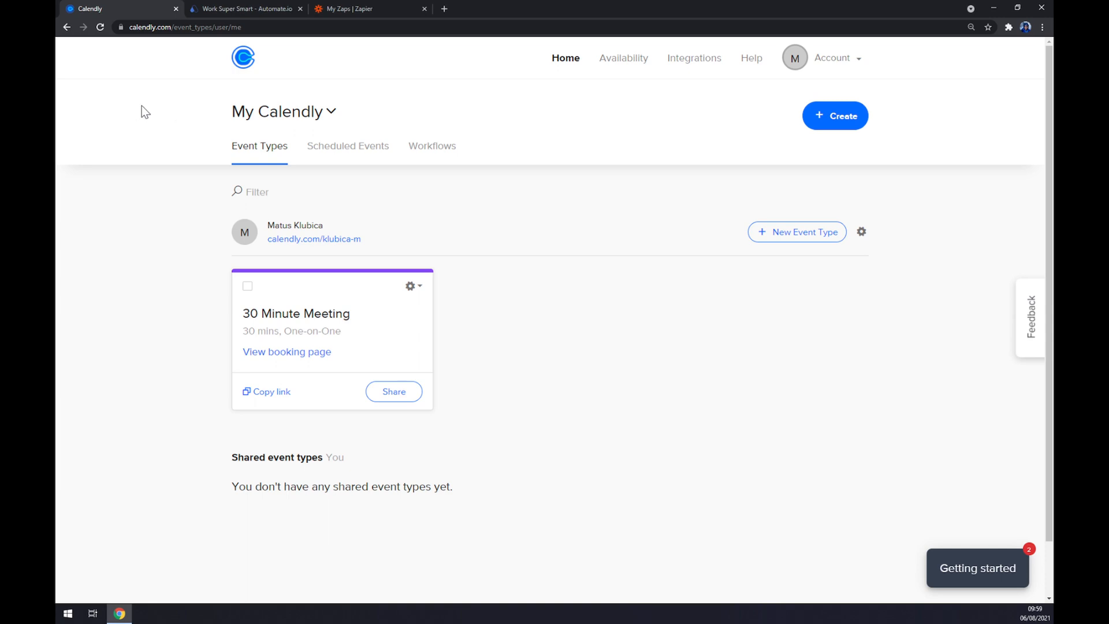
mouse_move(155, 108)
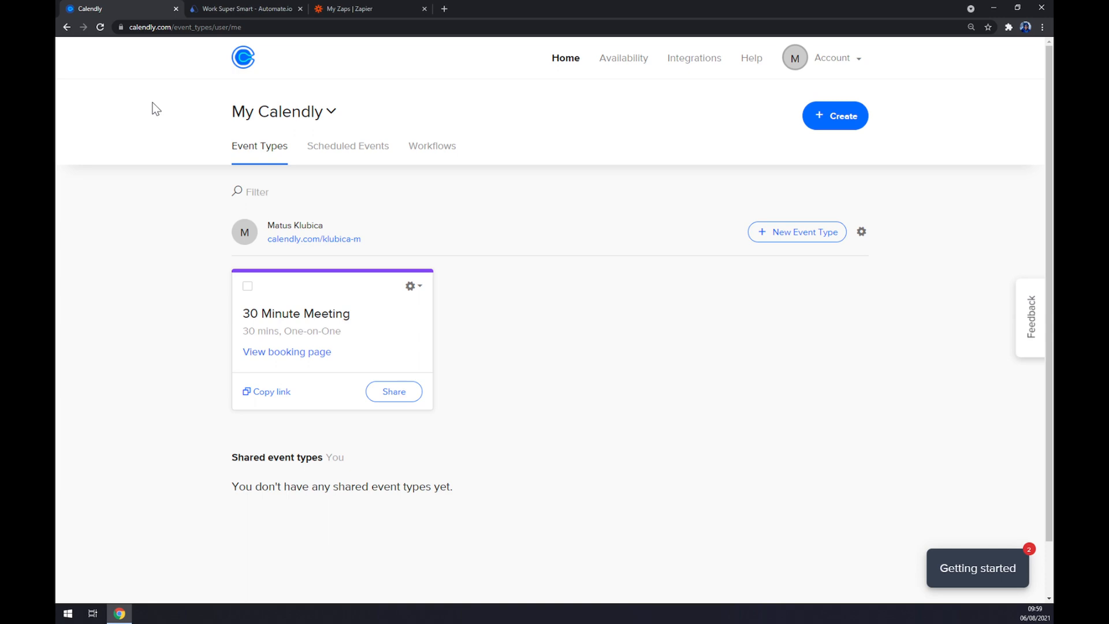
mouse_move(590, 274)
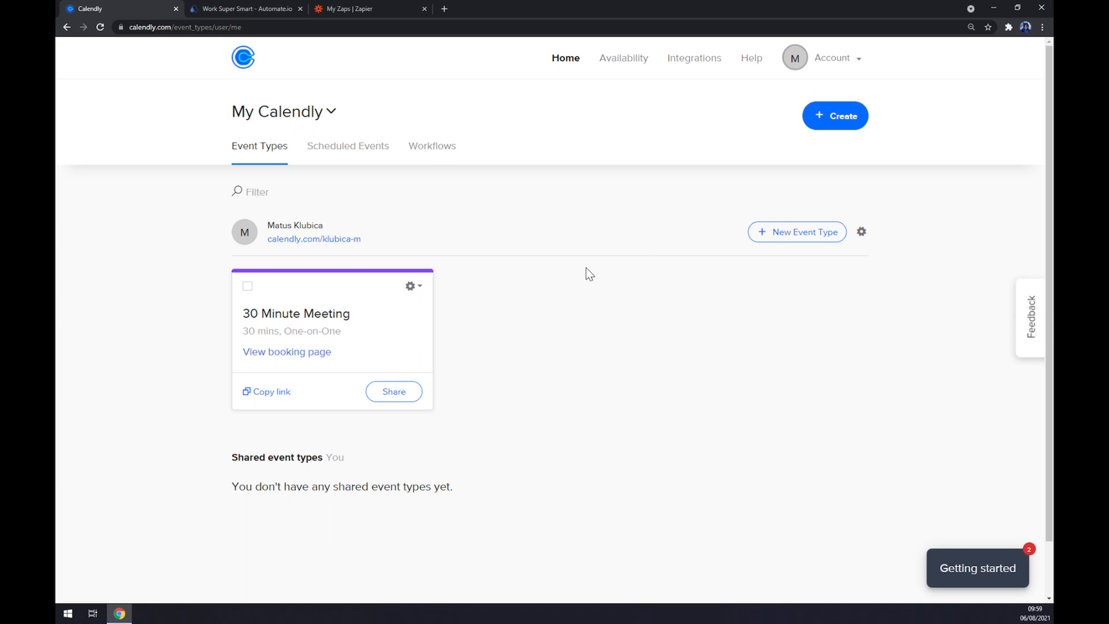
mouse_move(579, 169)
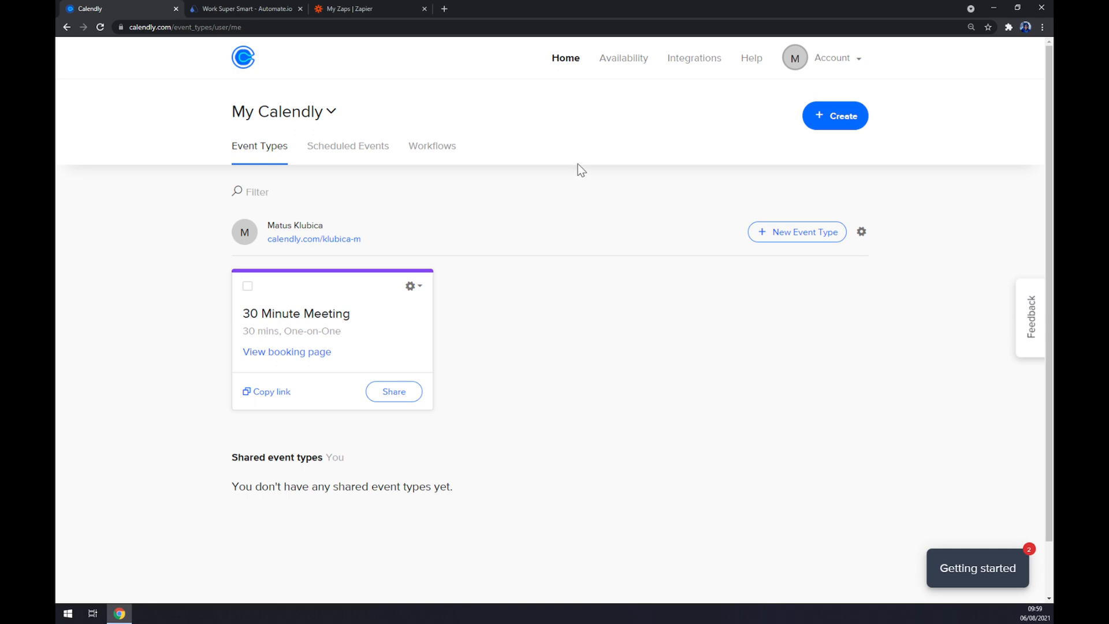
mouse_move(706, 245)
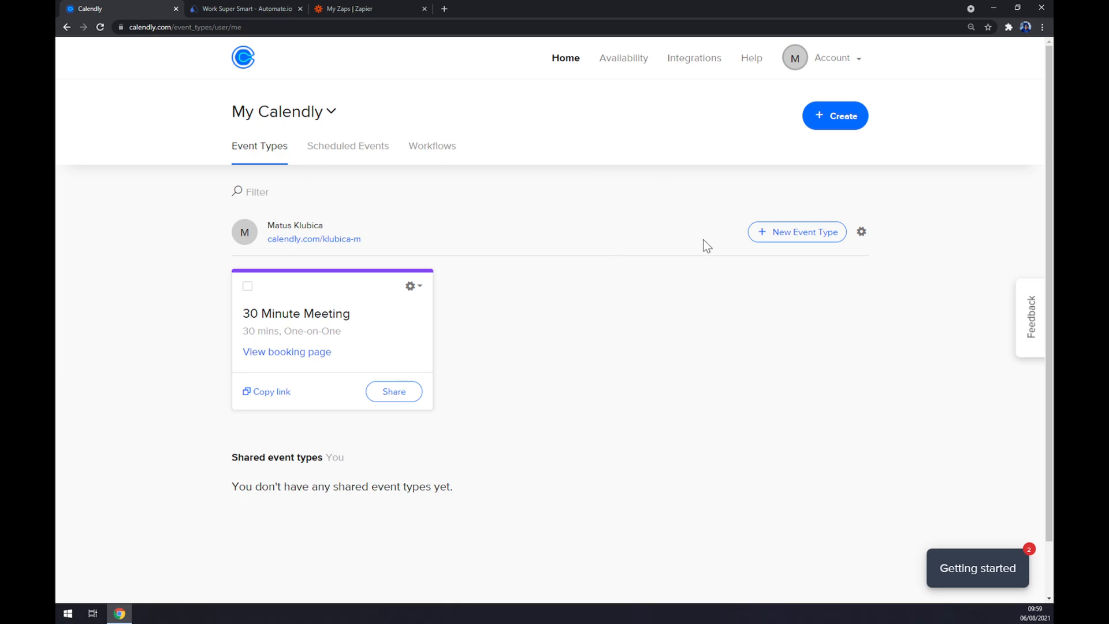
- Review Calendly's Integrations page, scrolling through the integration cards
click(694, 58)
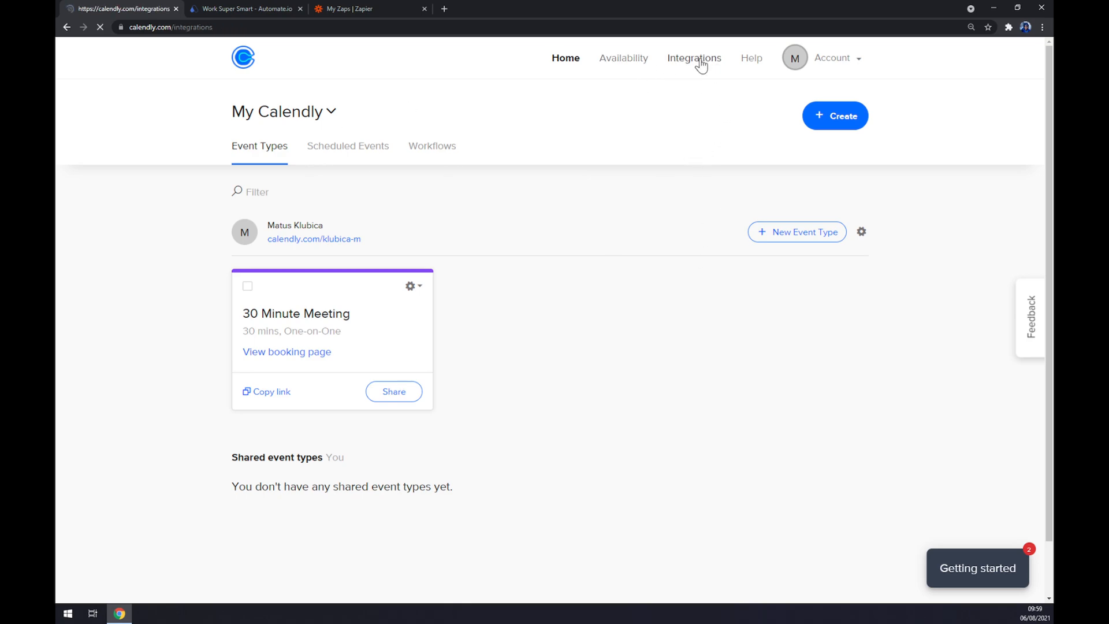
click(693, 58)
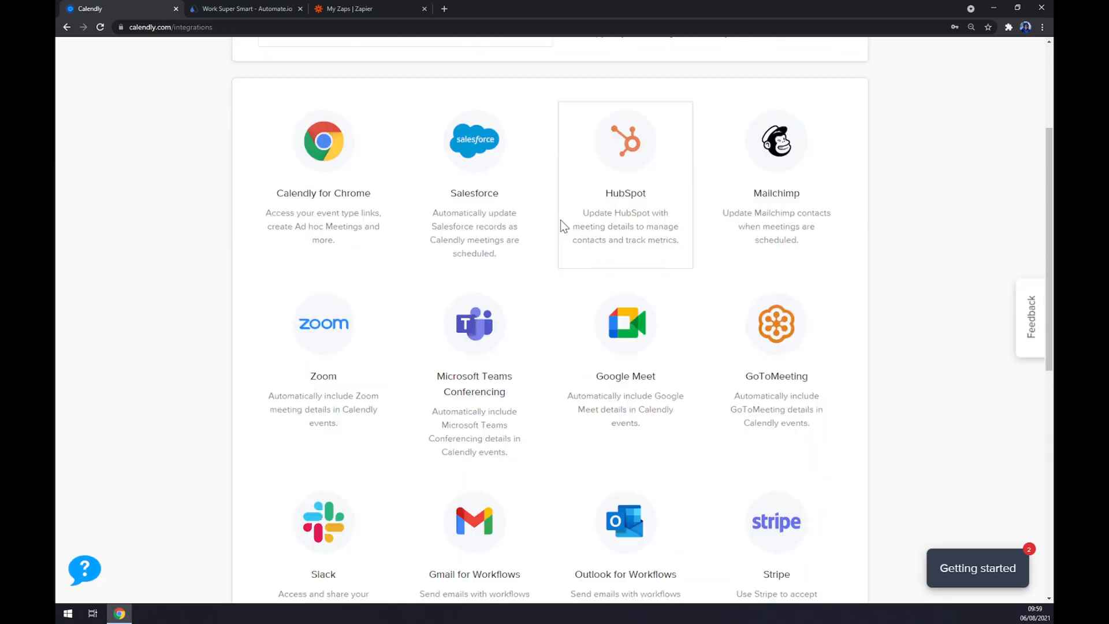
scroll(down, 3)
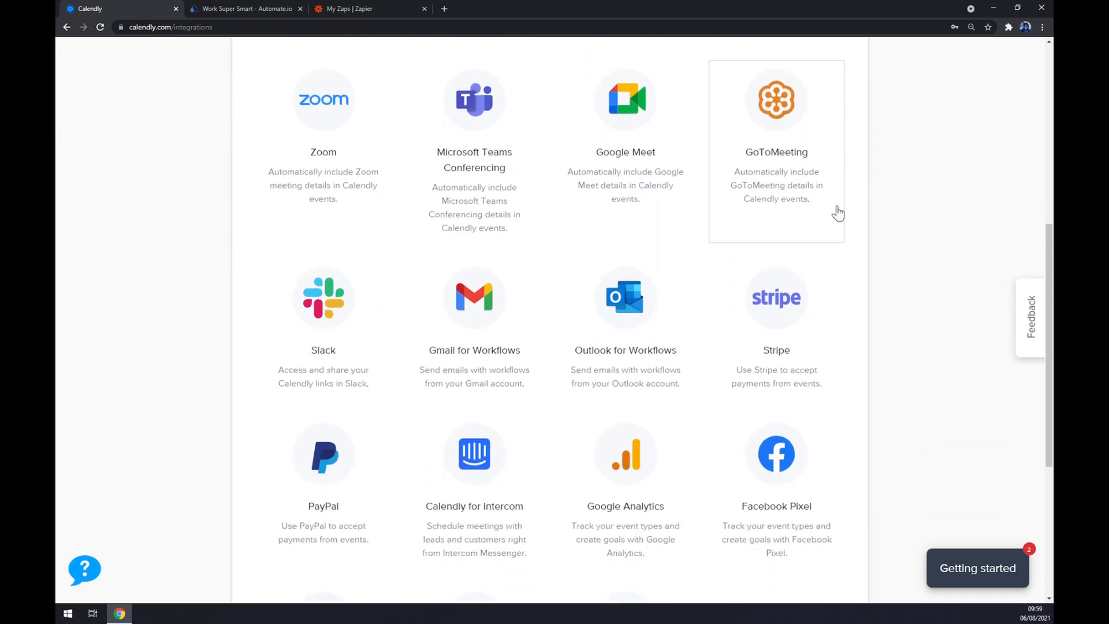
scroll(down, 3)
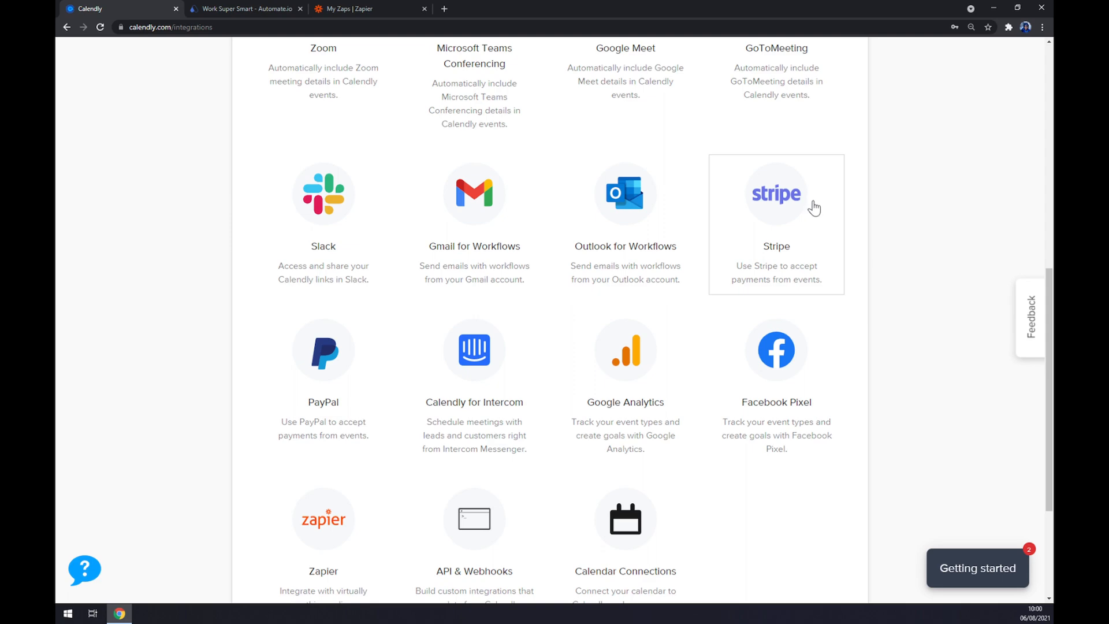
mouse_move(881, 210)
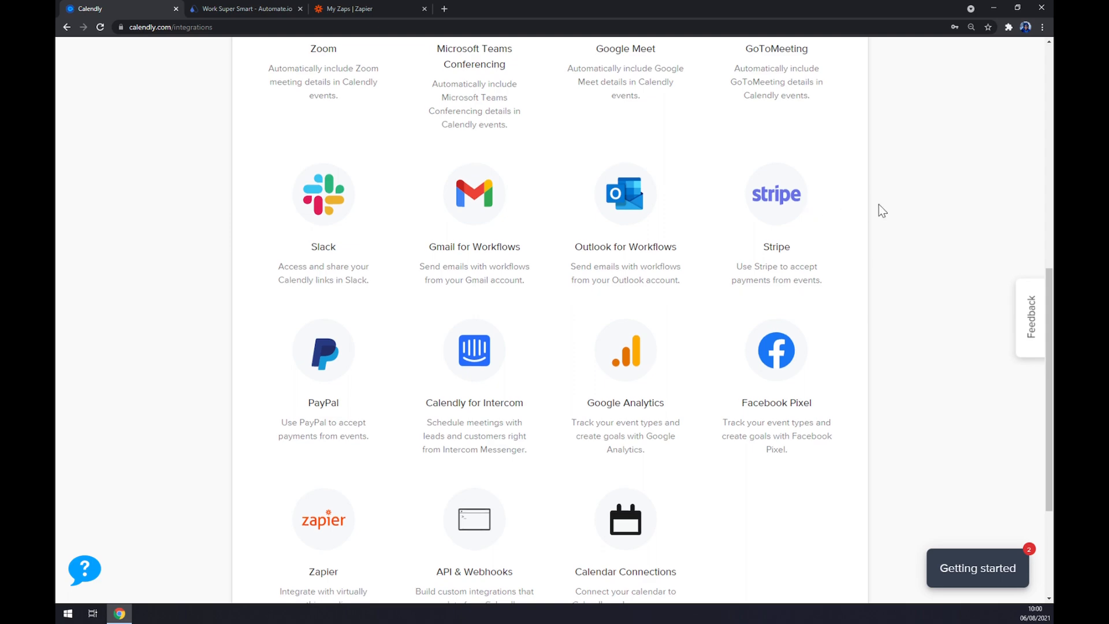
scroll(up, 3)
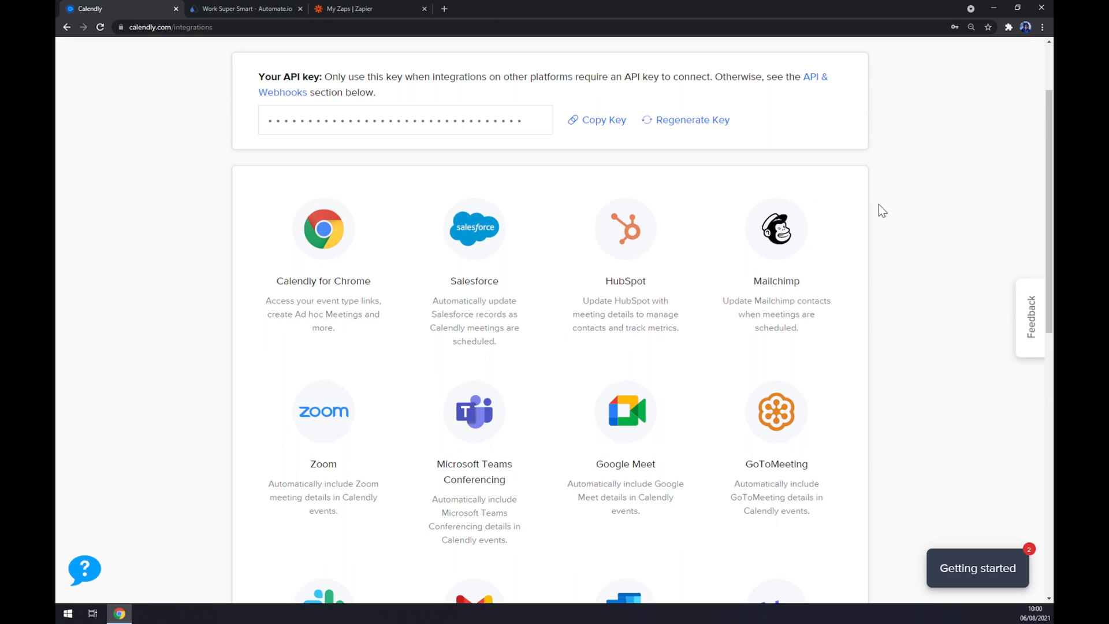
scroll(up, 3)
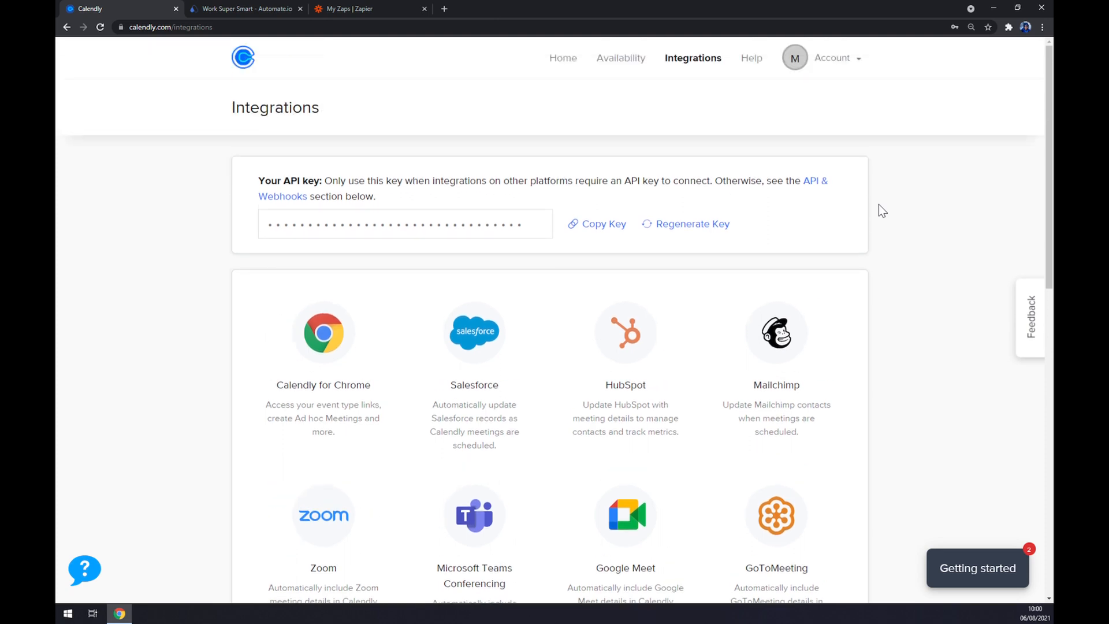
- Switch the browser to the Automate.io tab
click(244, 9)
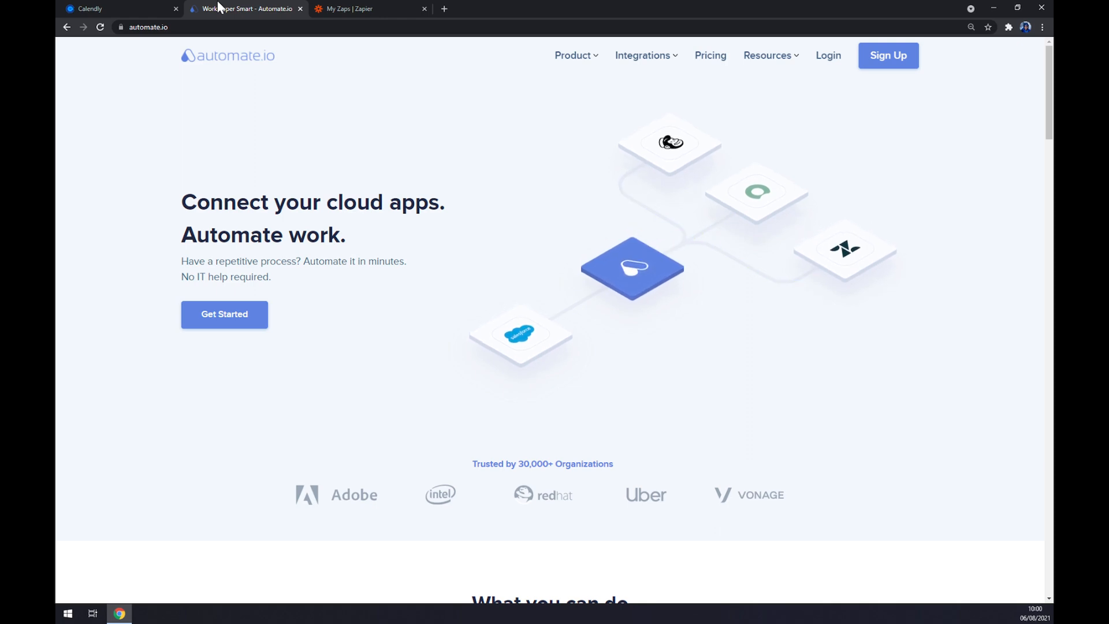
- From the header Integrations menu choose E-commerce, landing on the full App Integrations list
click(642, 55)
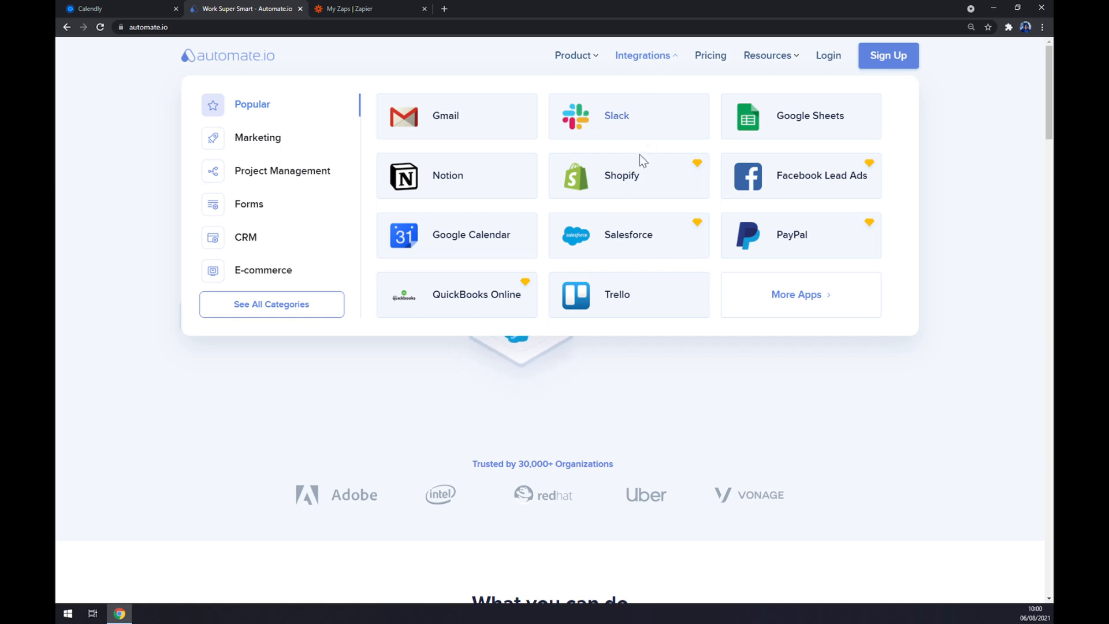
click(262, 270)
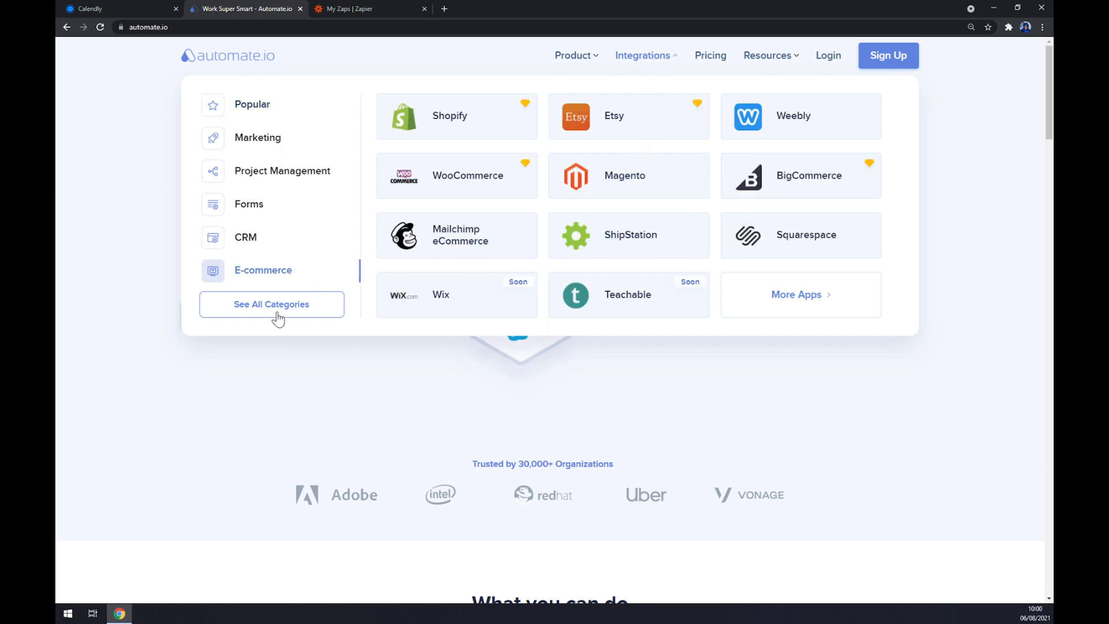
click(271, 304)
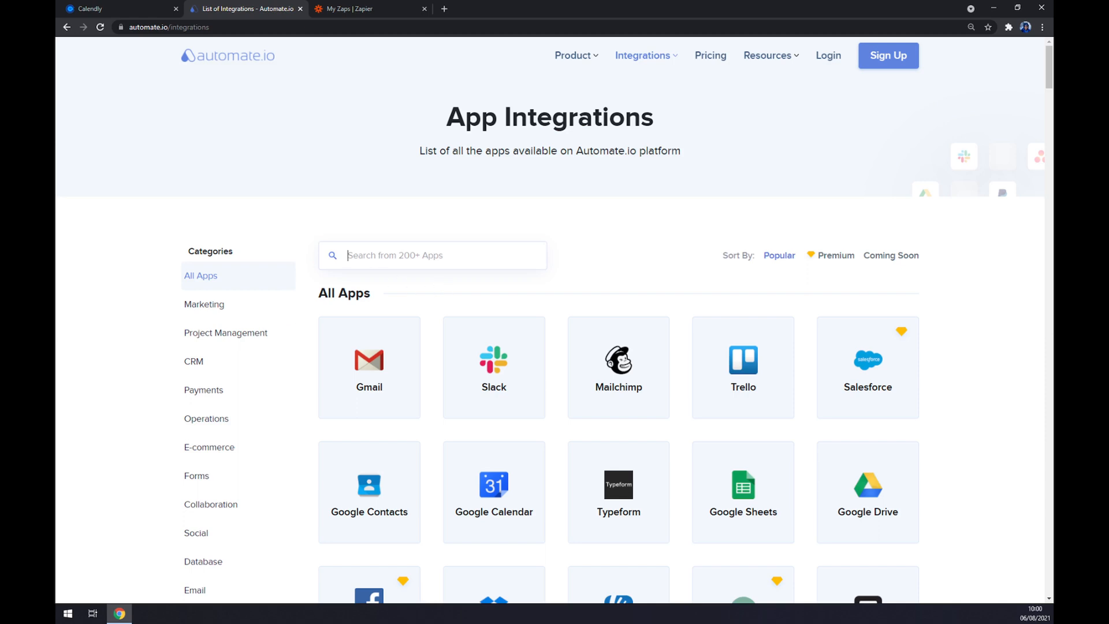
mouse_move(494, 245)
text(calen)
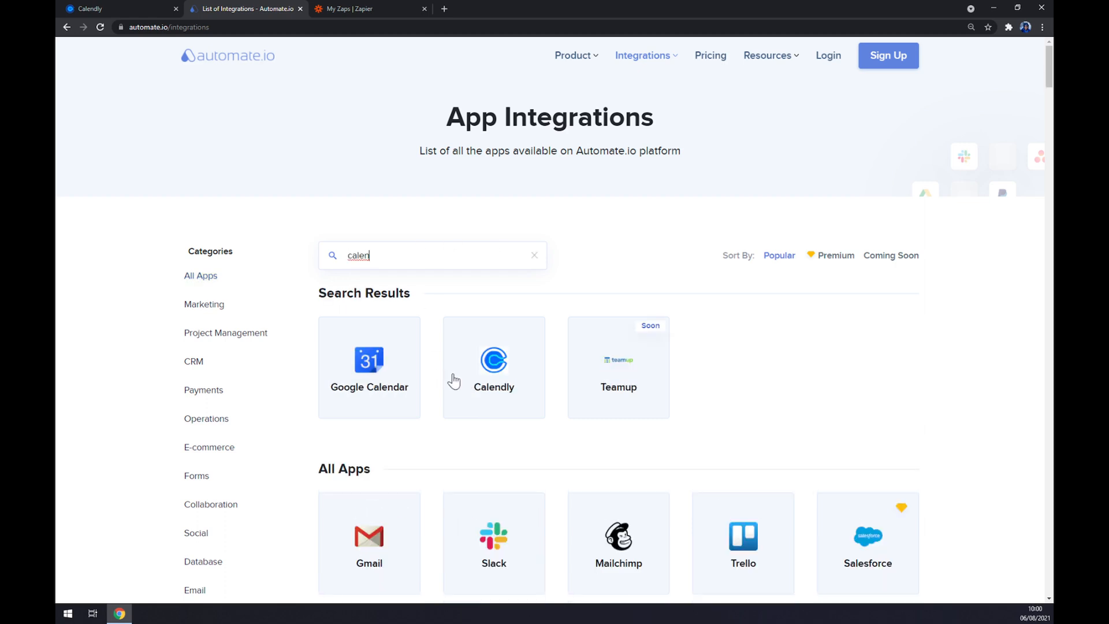
- Select Calendly, search 'outl' and pair it with Microsoft Outlook
click(494, 368)
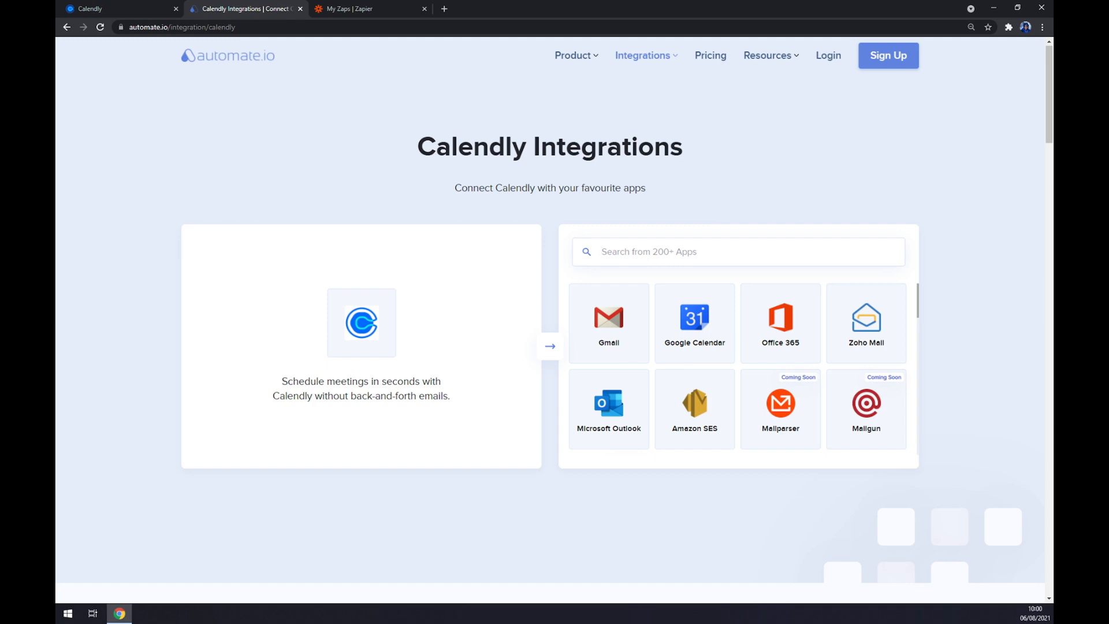
click(737, 251)
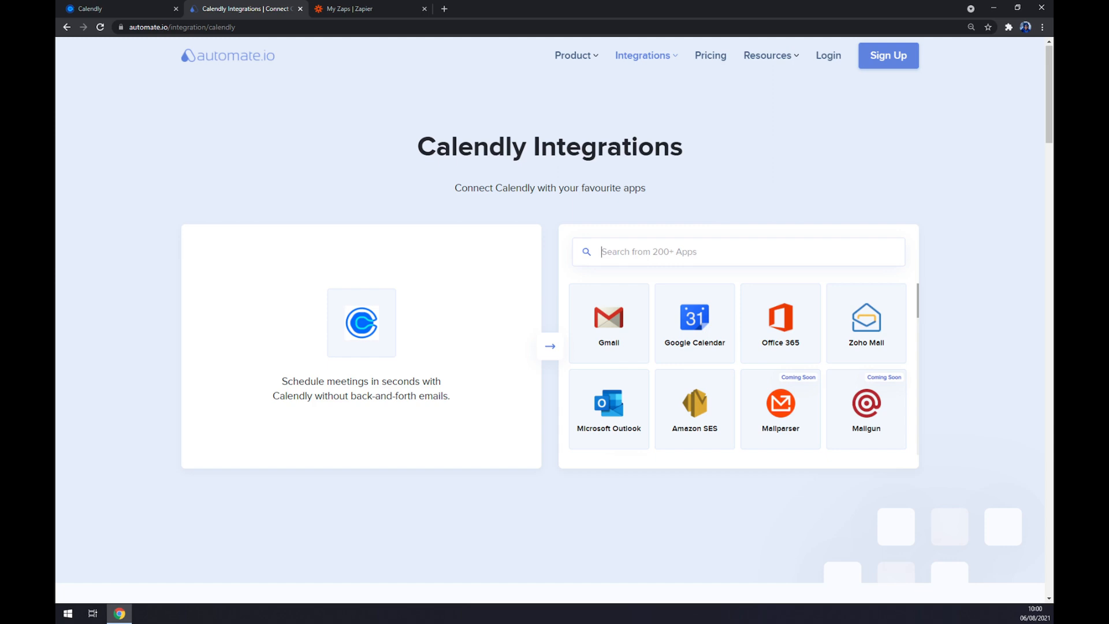
text(outl)
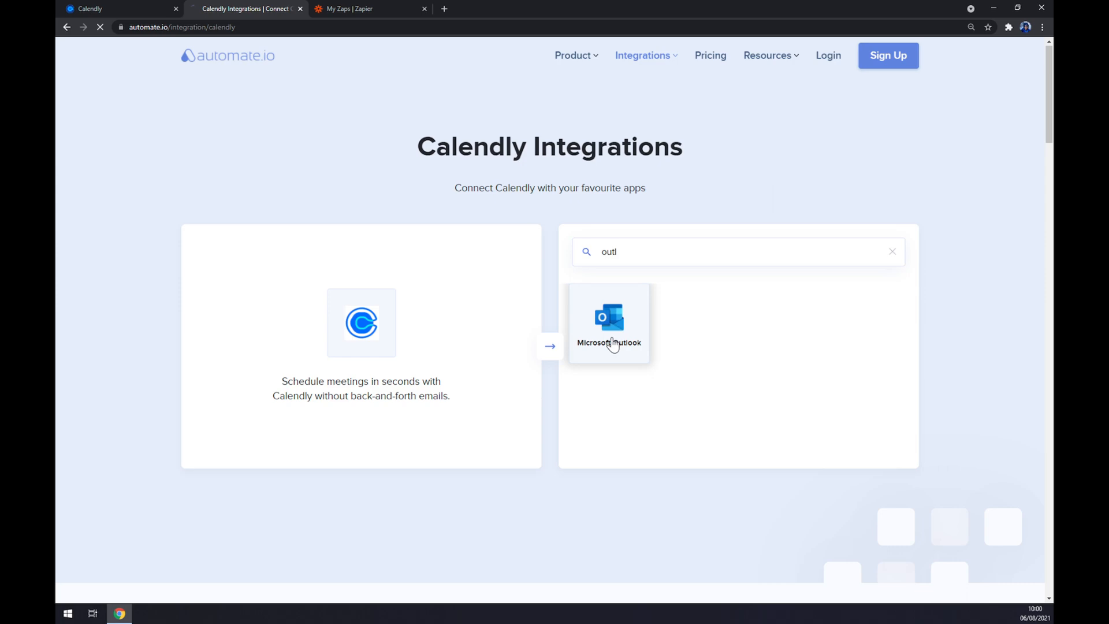
click(608, 322)
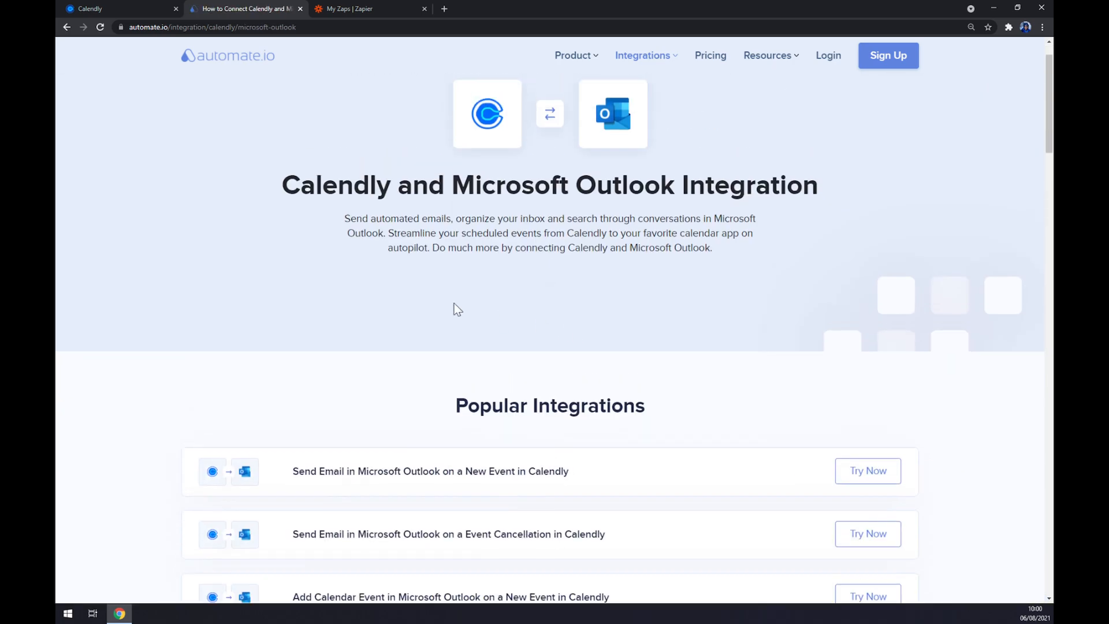
mouse_move(344, 274)
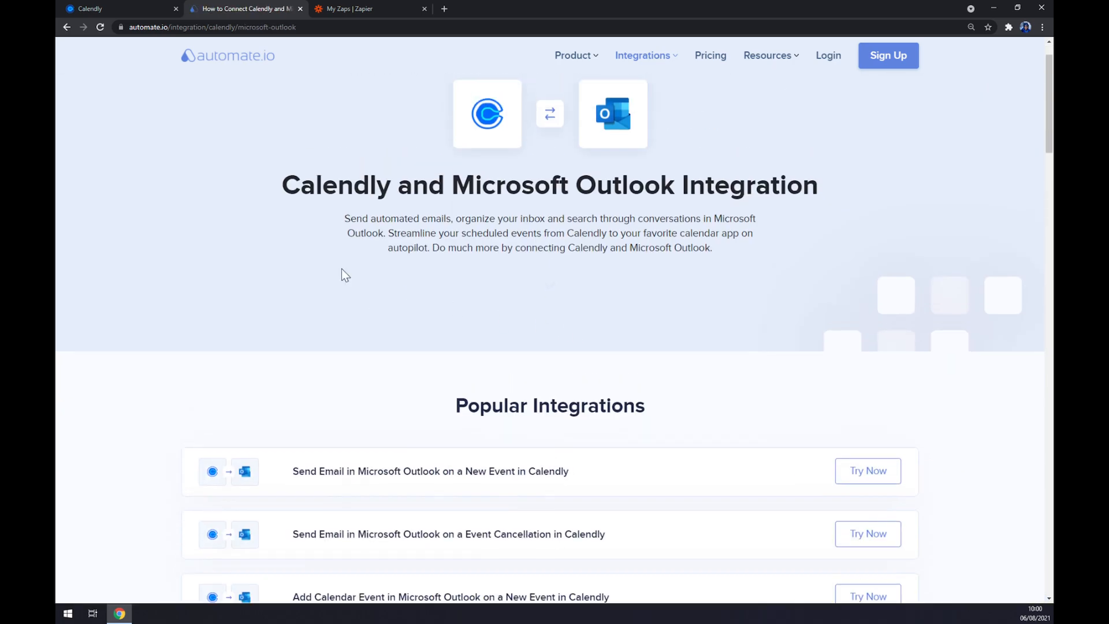
- Scroll down past Popular Integrations to the Create your own Integration builder
scroll(down, 3)
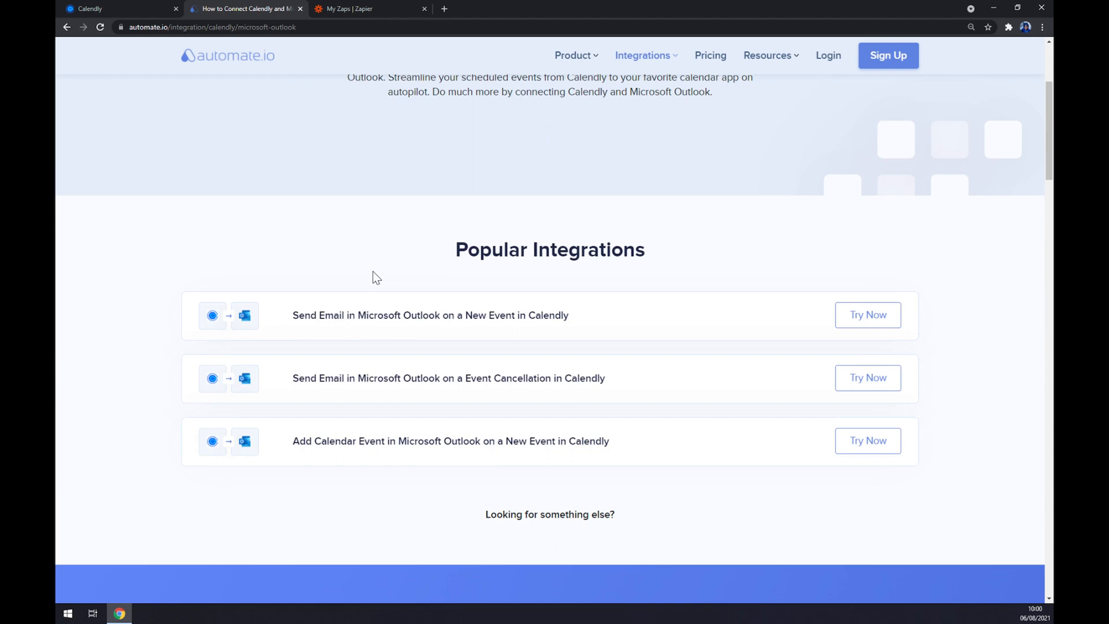
scroll(down, 3)
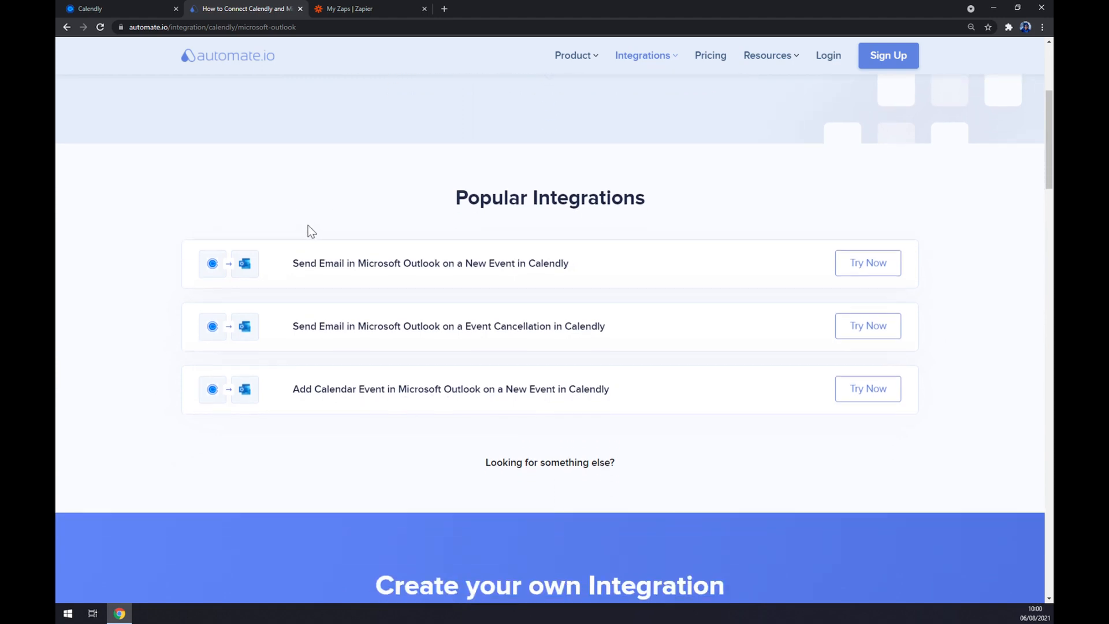
scroll(down, 3)
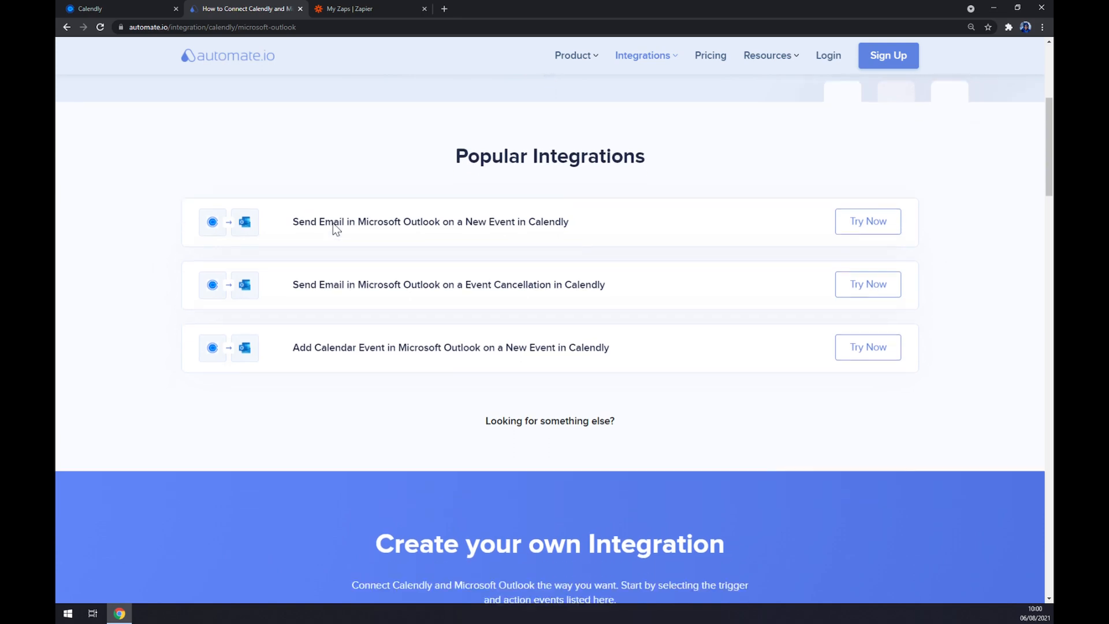
scroll(down, 3)
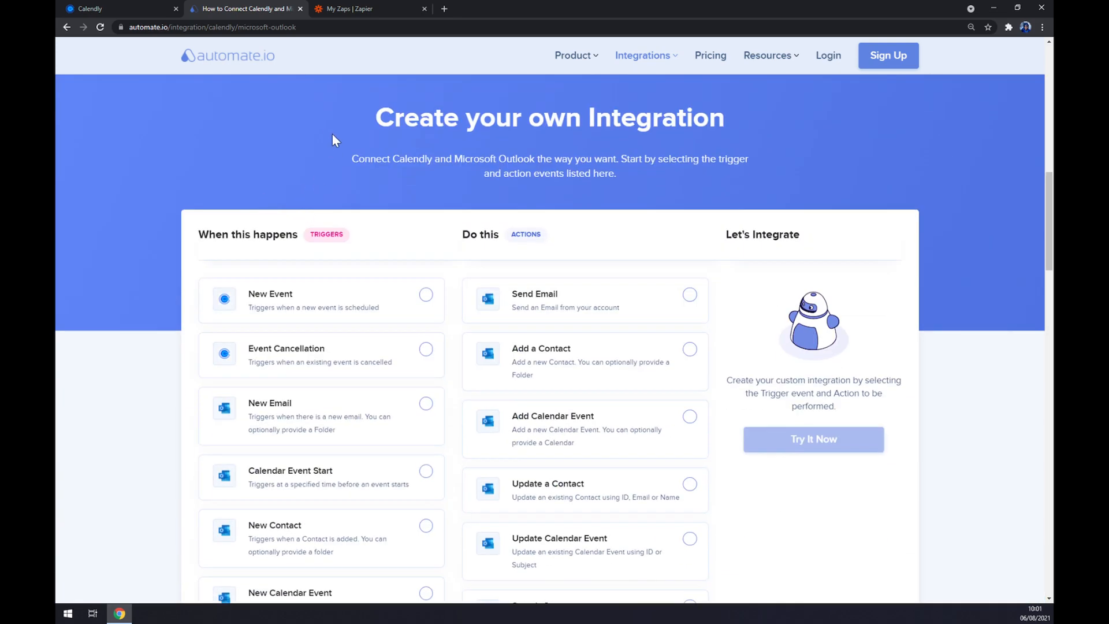
mouse_move(735, 127)
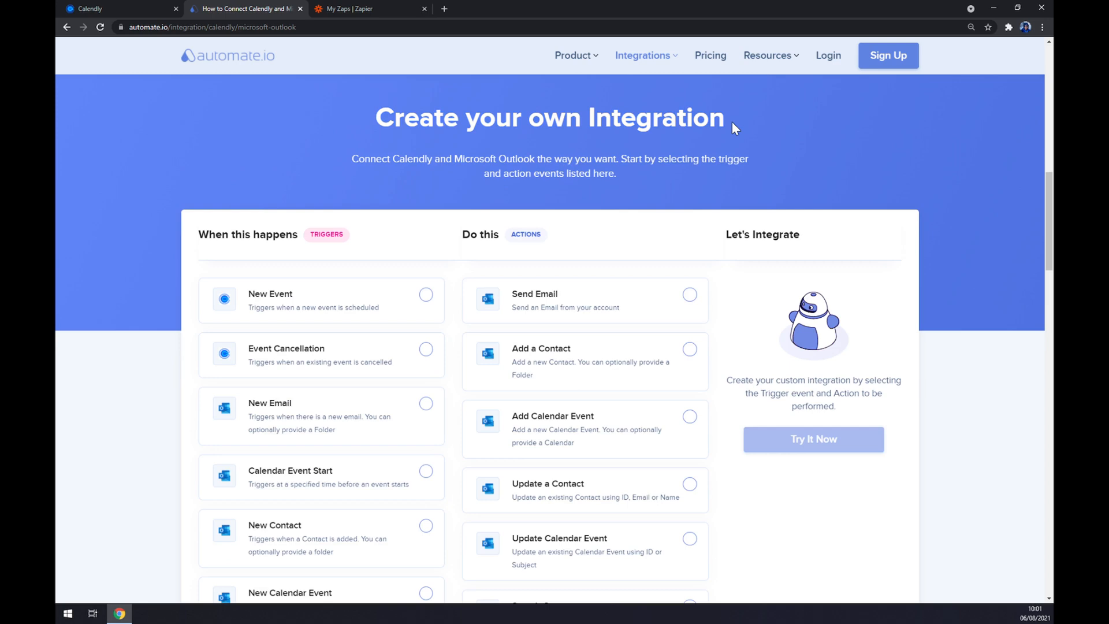
- Choose New Event as the Calendly trigger and Send Email as the Outlook action, then Try It Now
scroll(down, 3)
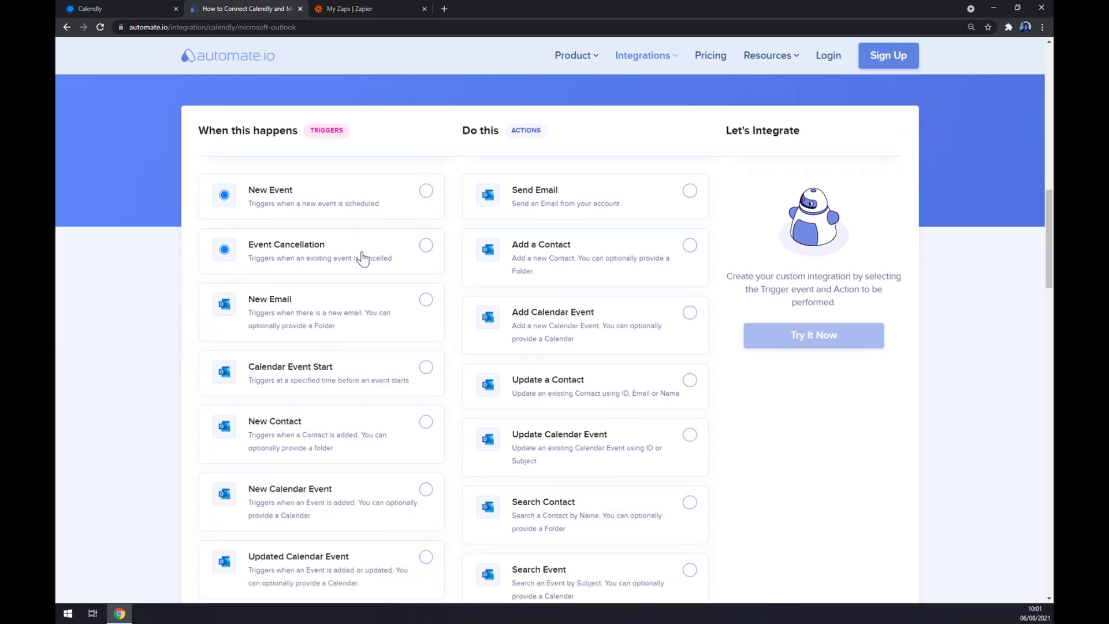
scroll(up, 3)
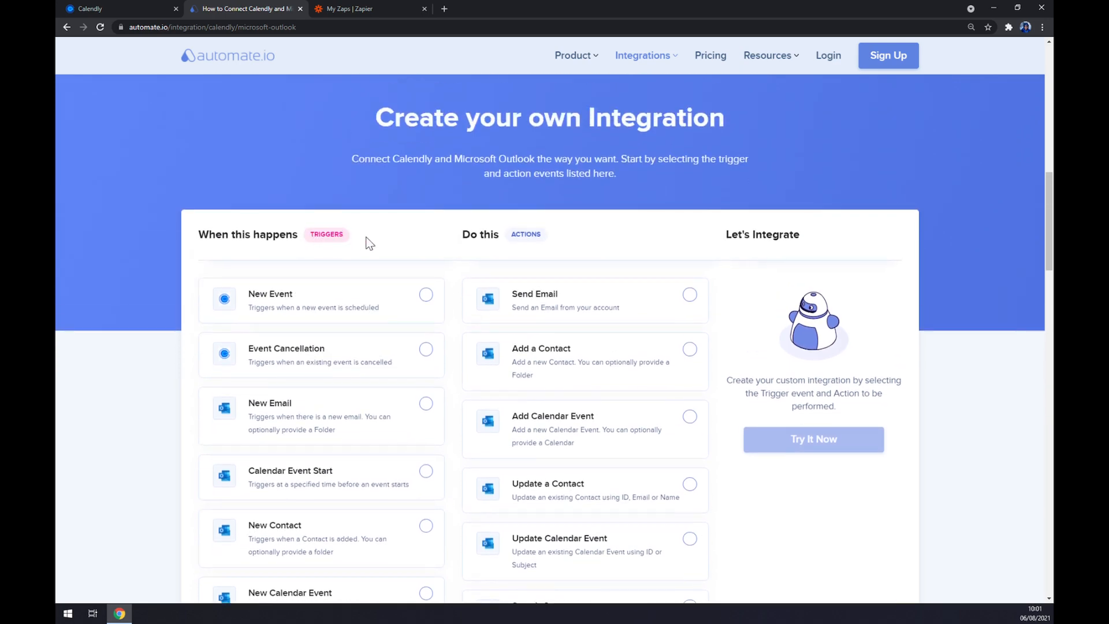
mouse_move(327, 334)
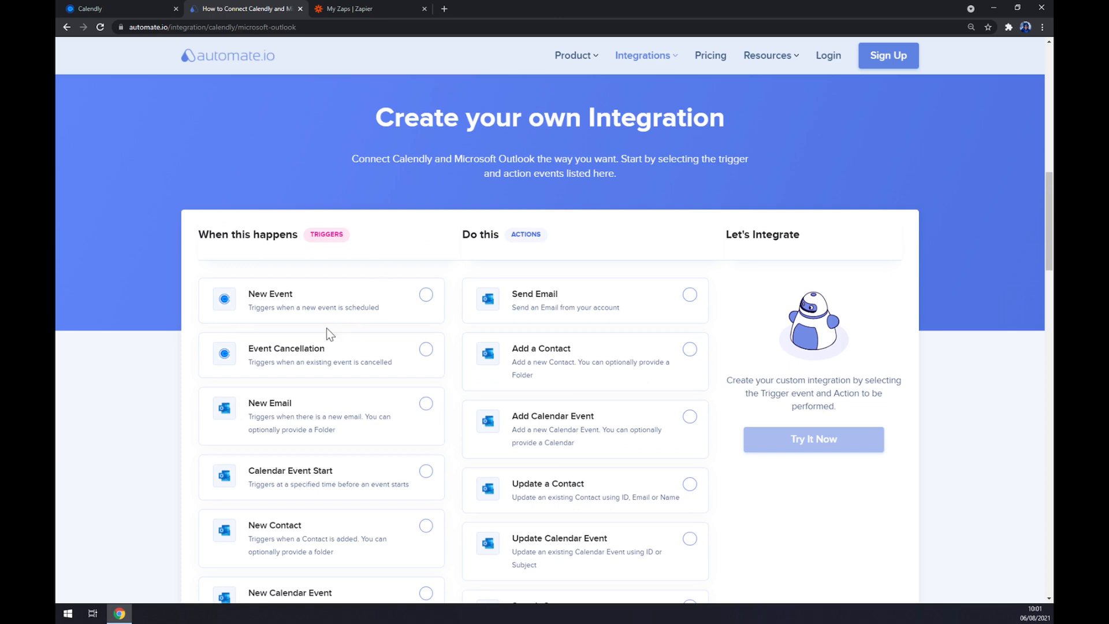
mouse_move(321, 368)
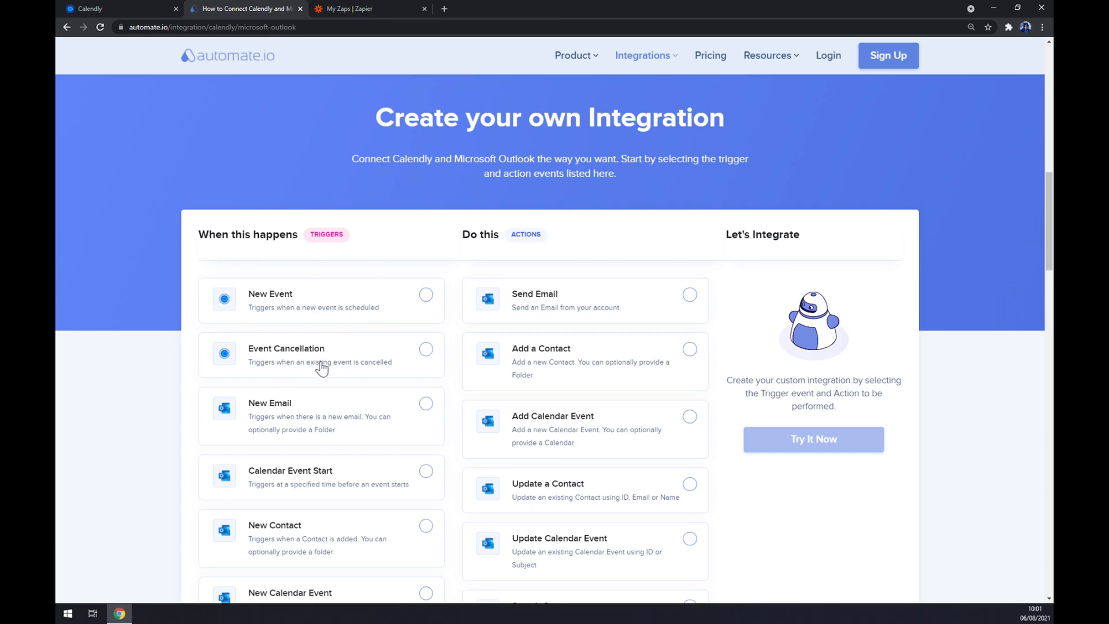
mouse_move(296, 313)
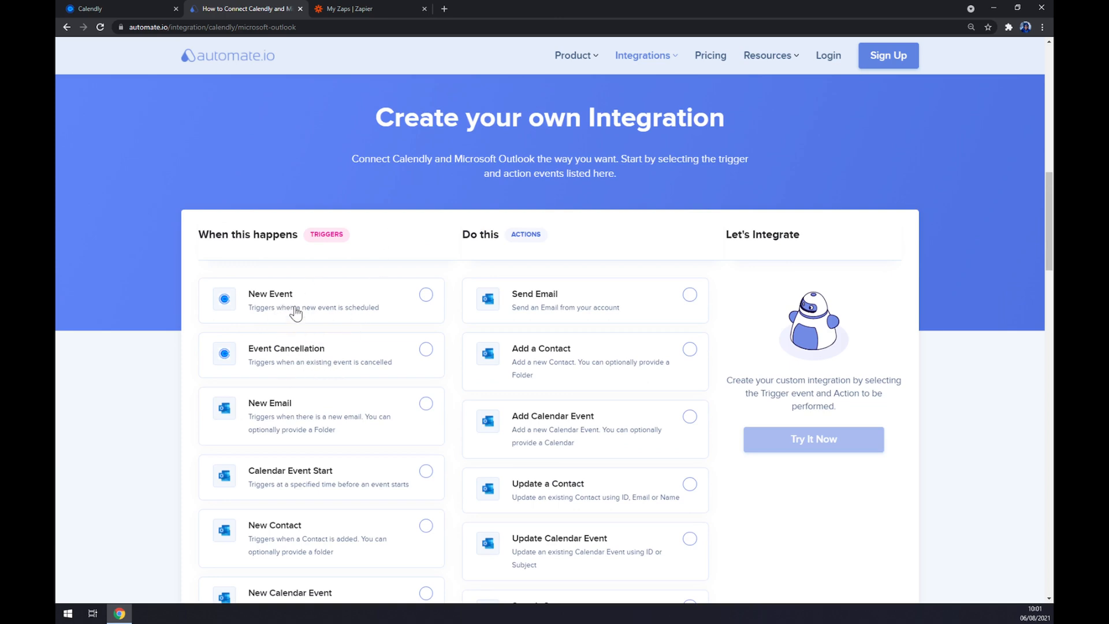
click(425, 294)
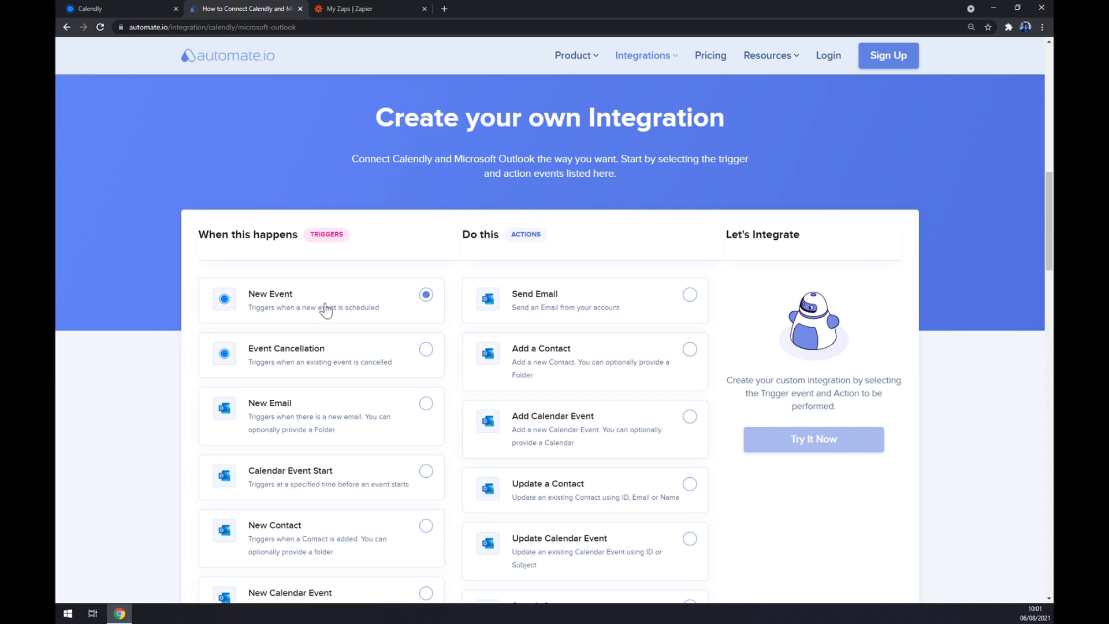
mouse_move(324, 310)
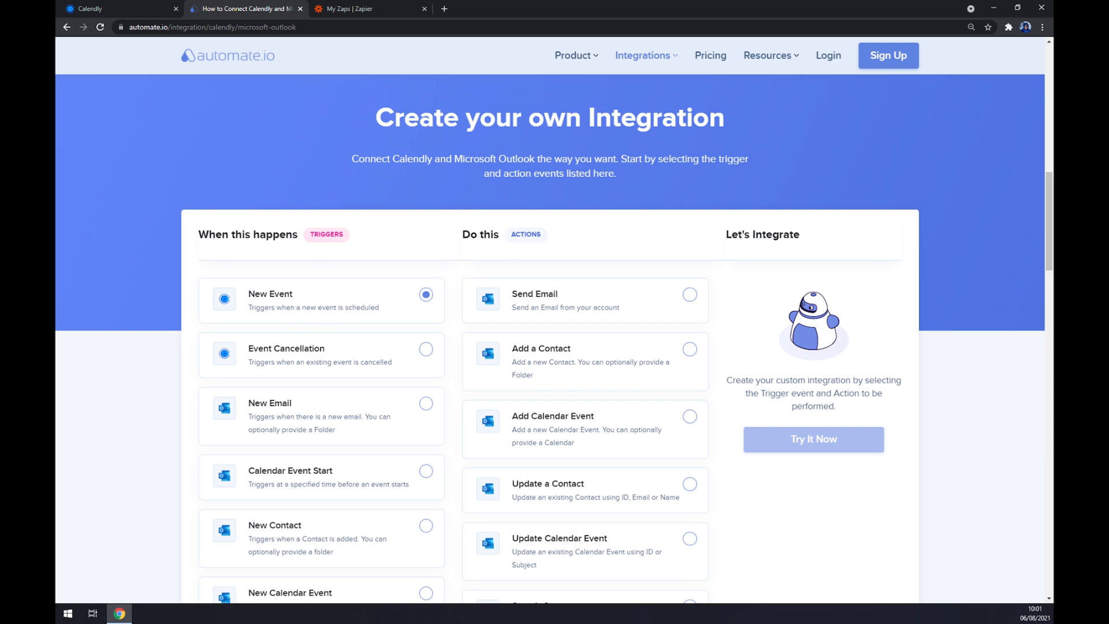
mouse_move(583, 340)
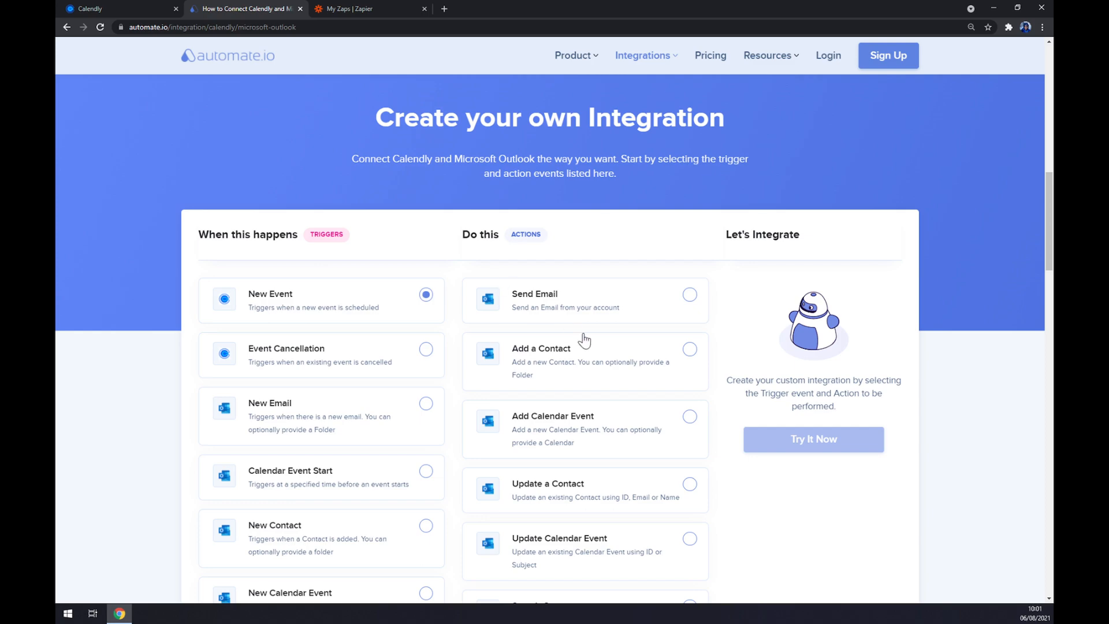
mouse_move(578, 319)
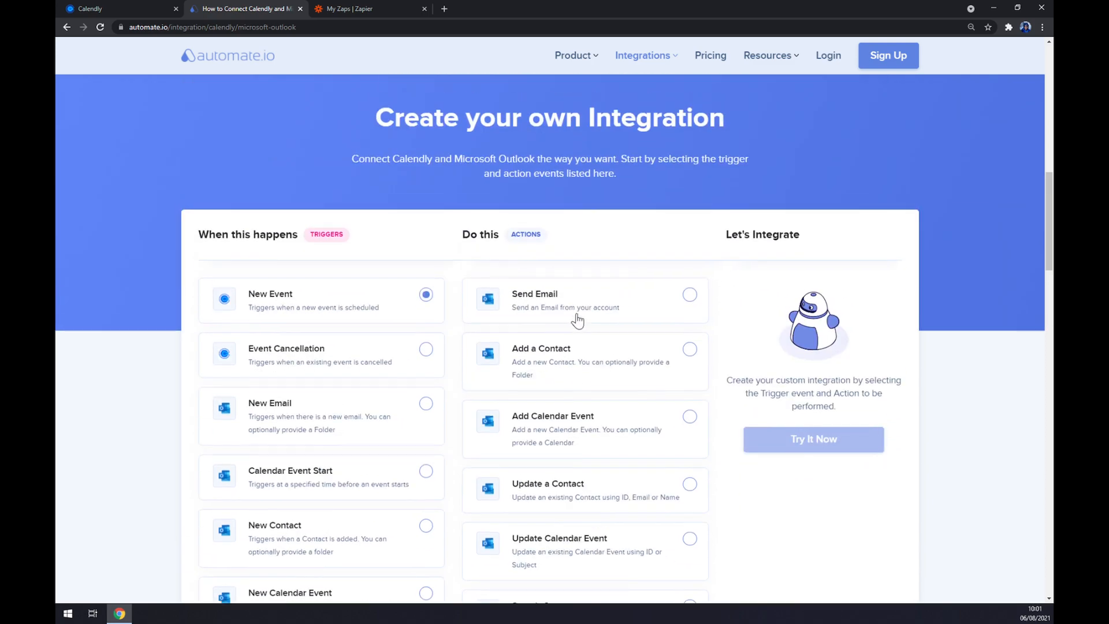
click(689, 294)
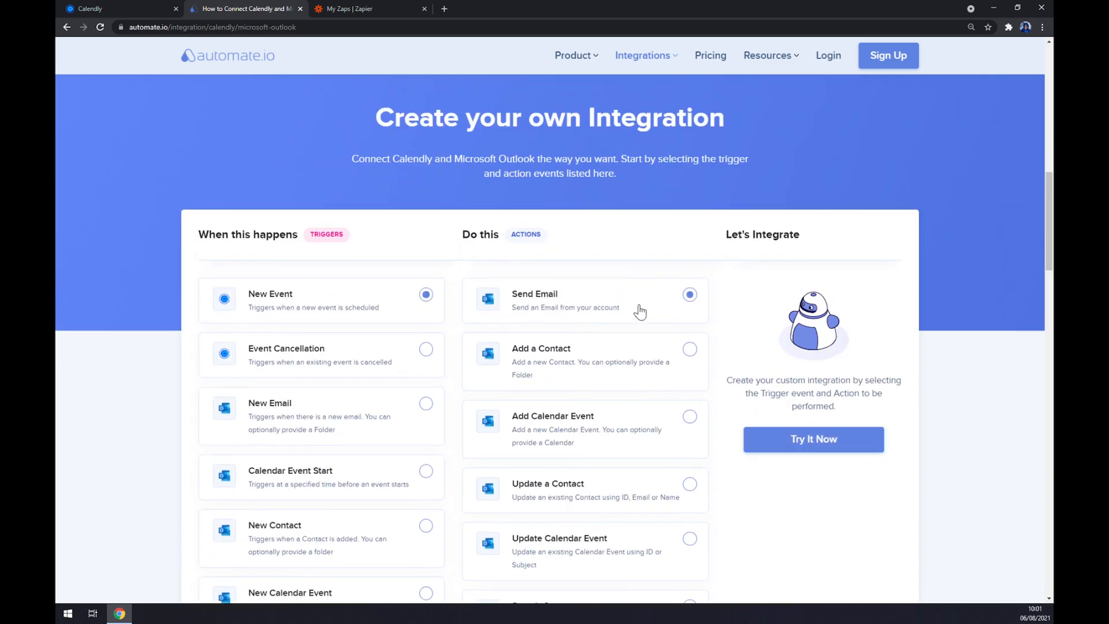
click(812, 438)
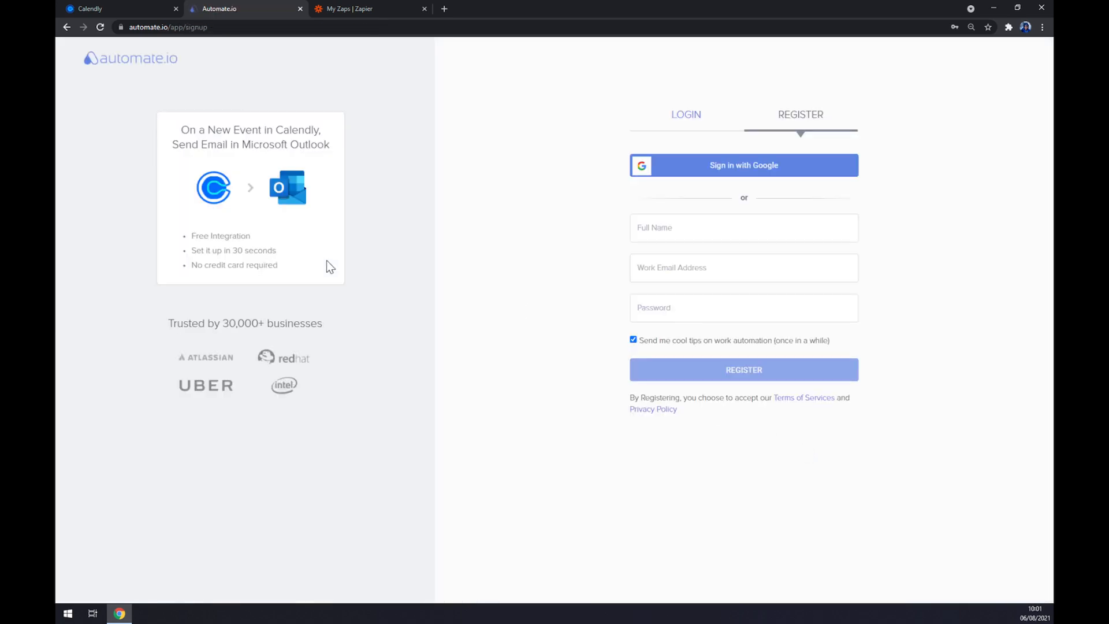
mouse_move(396, 275)
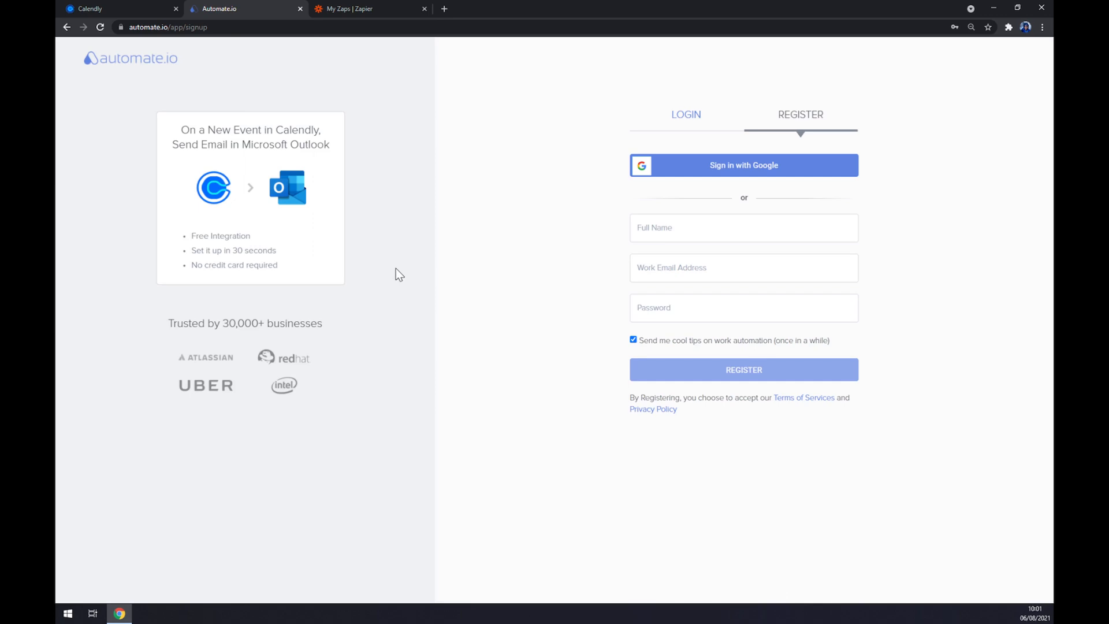
mouse_move(388, 274)
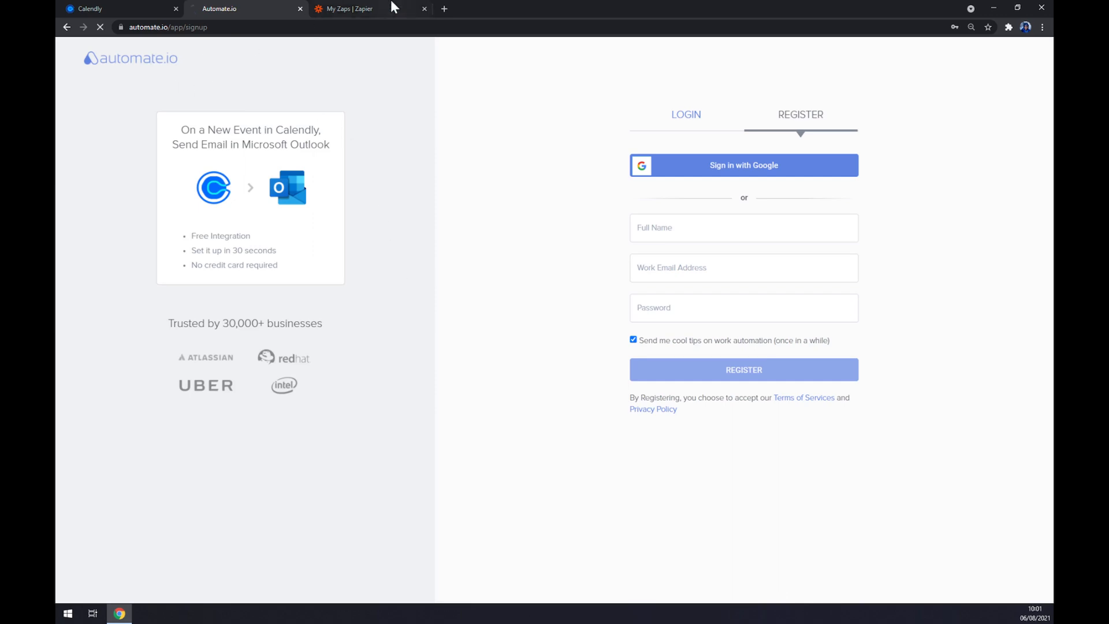
- Switch to the My Zaps tab in Zapier and create a new zap
click(347, 9)
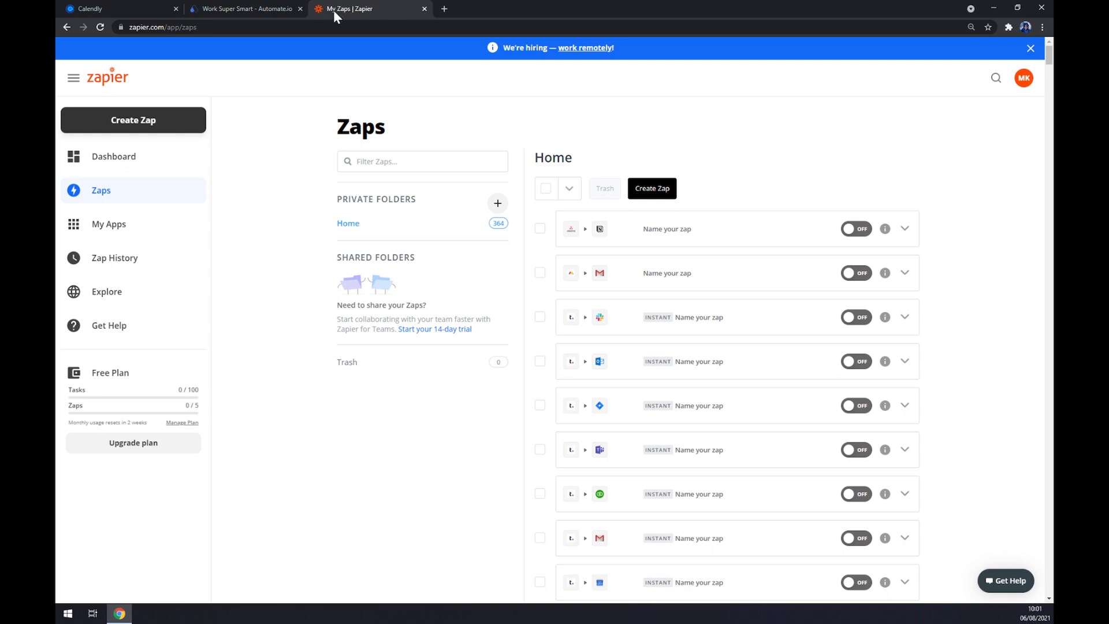
mouse_move(291, 191)
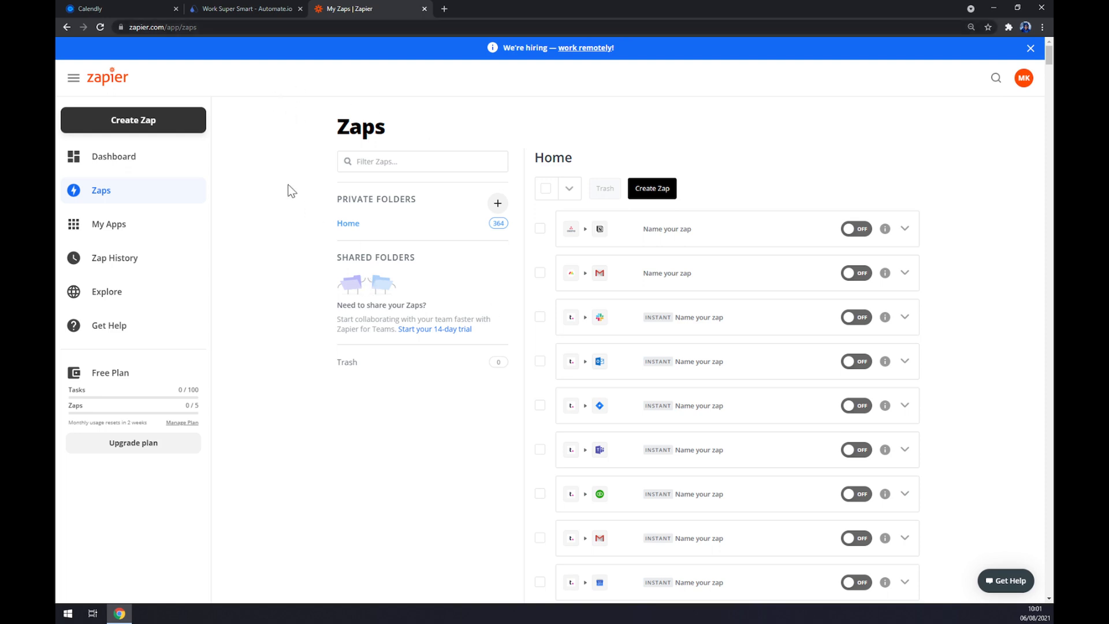
mouse_move(123, 131)
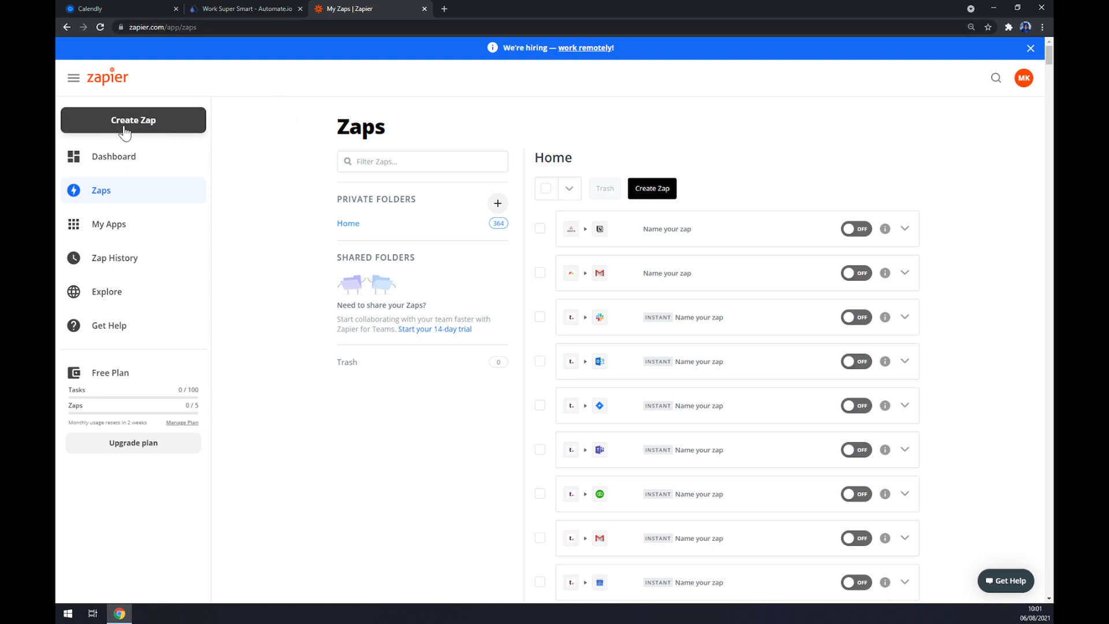
click(133, 120)
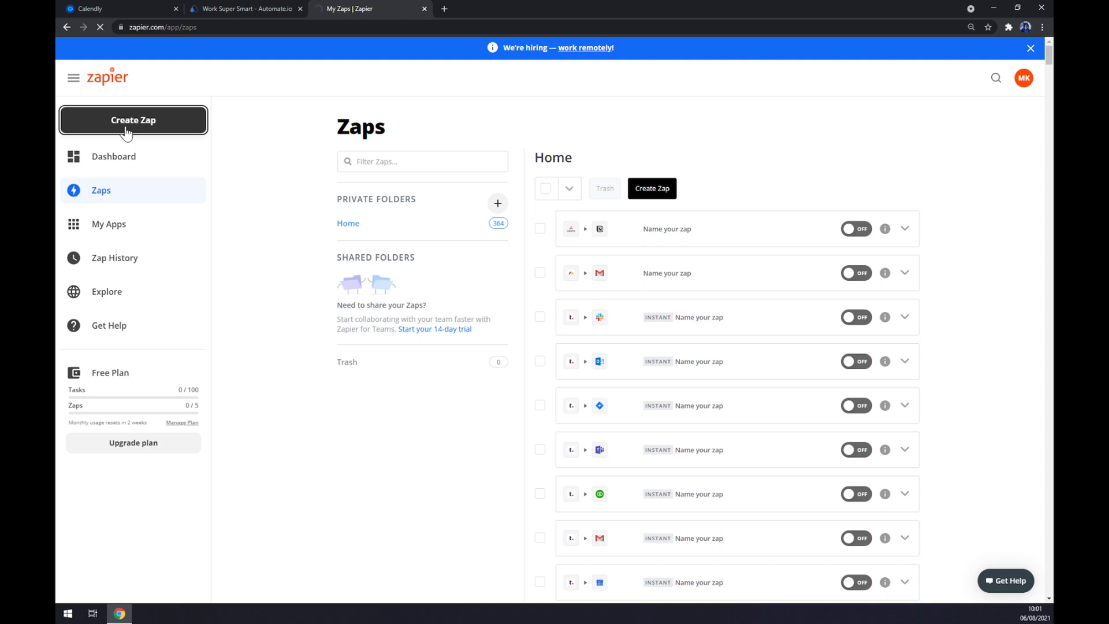
click(133, 120)
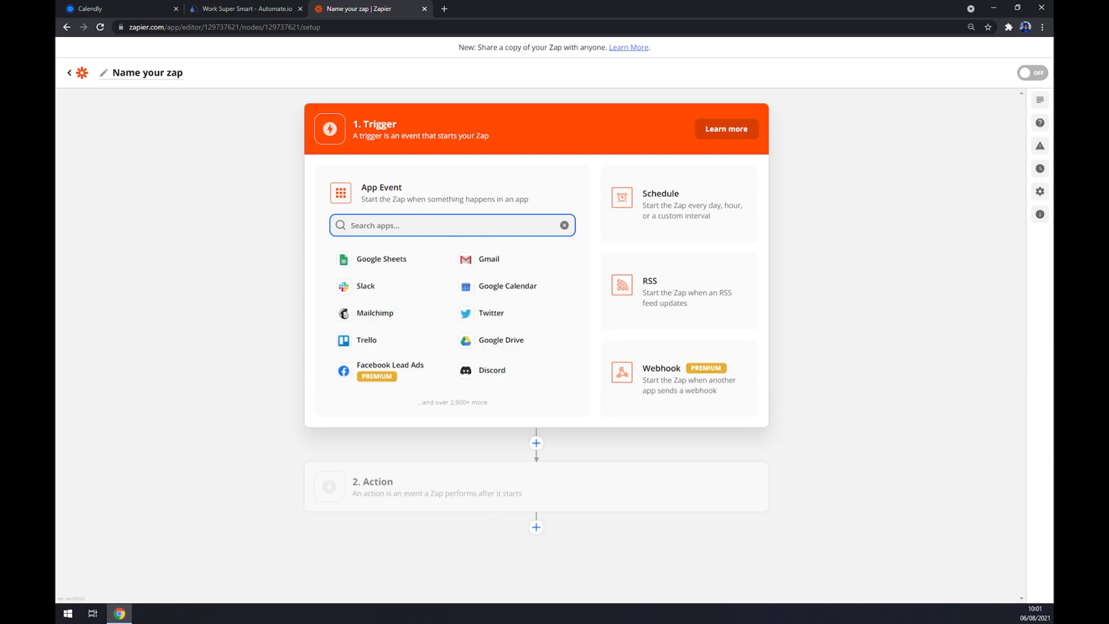
- Search 'calen' and set Calendly's Invitee Canceled event as the zap trigger
text(calen)
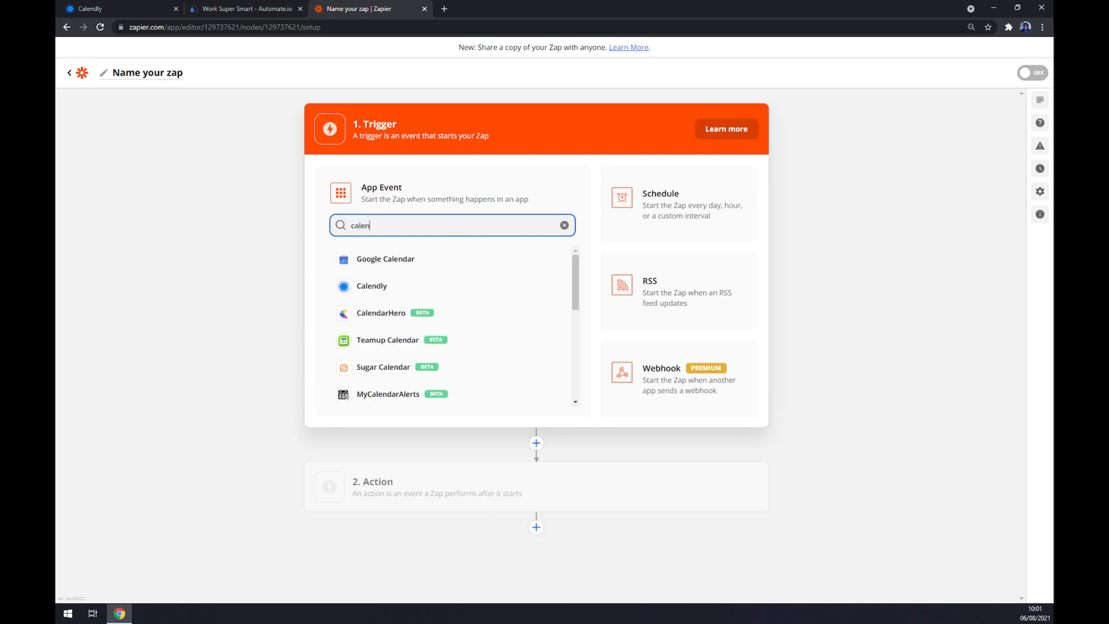
click(371, 286)
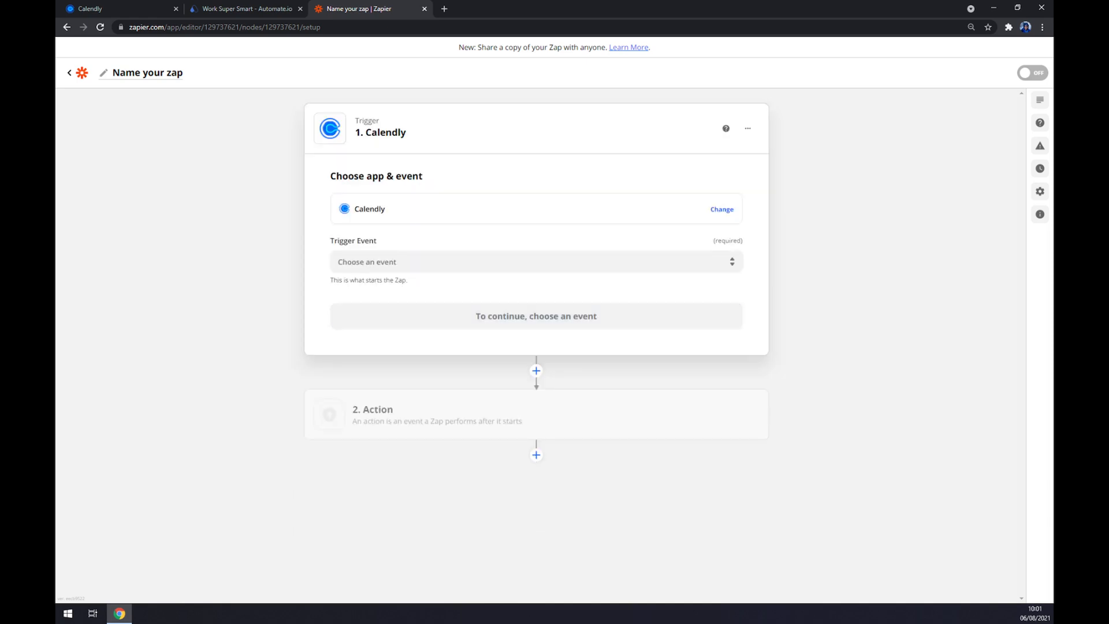
click(535, 262)
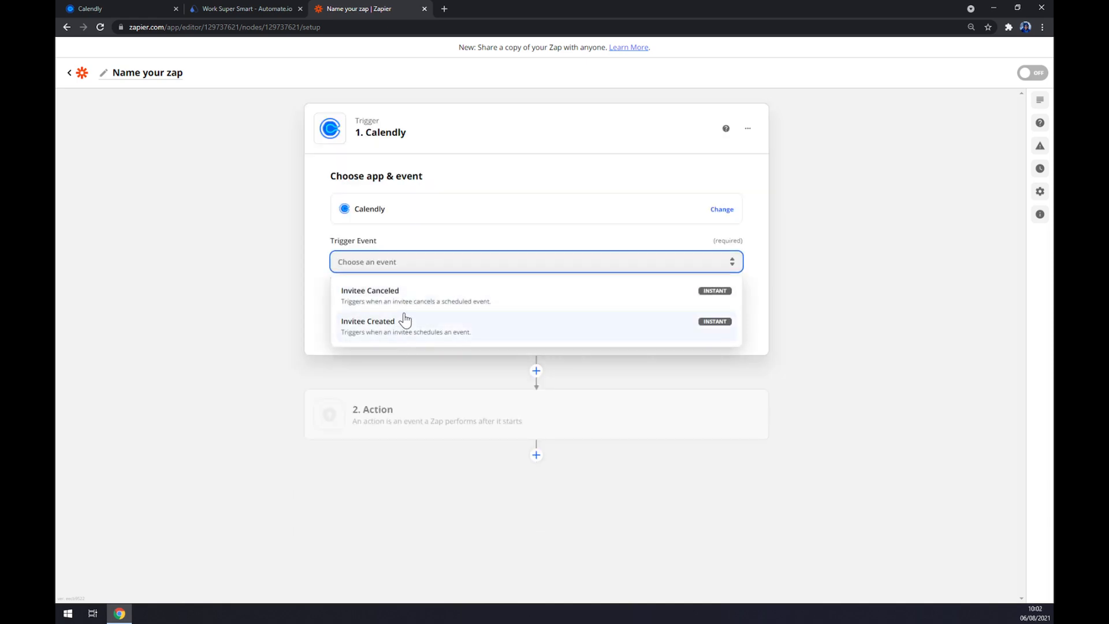
mouse_move(421, 342)
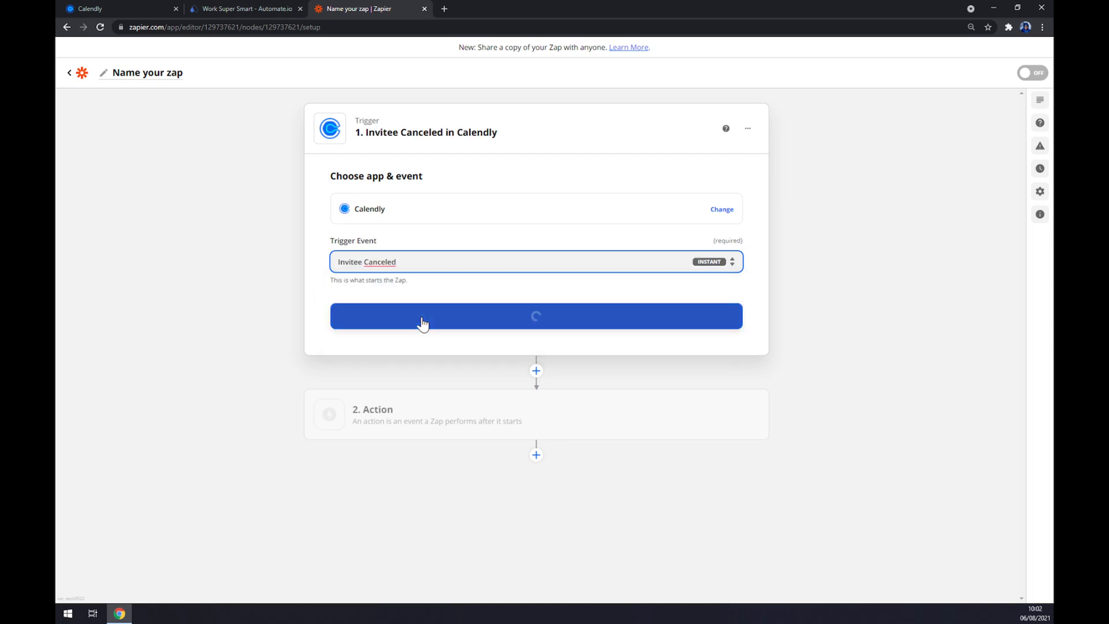
click(535, 315)
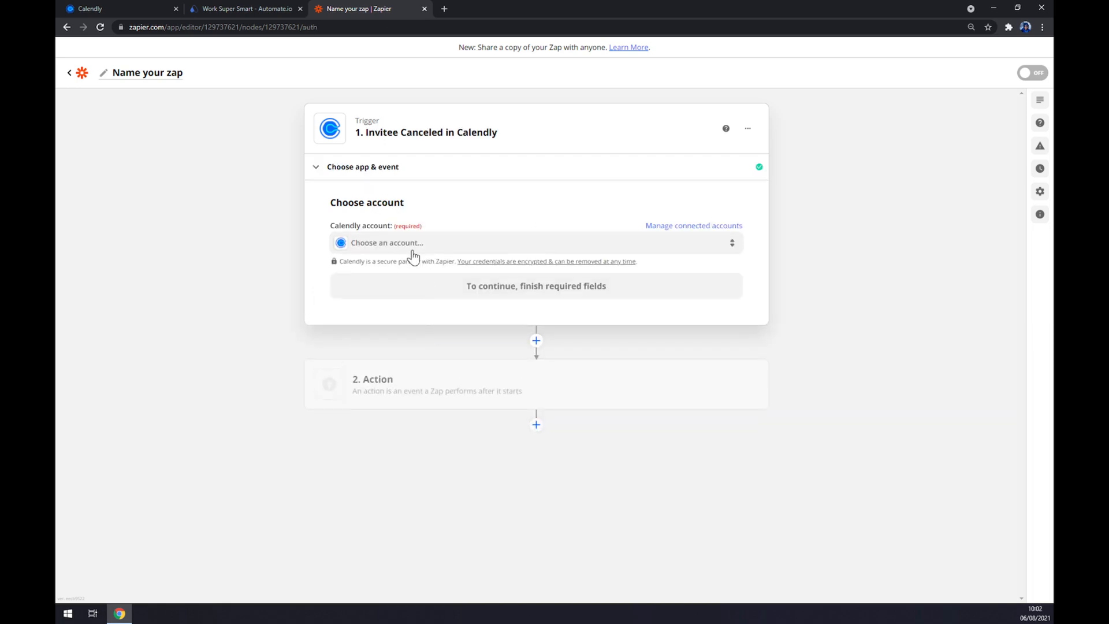
- Link the connected Calendly account, continue, and proceed to the Action step
click(536, 243)
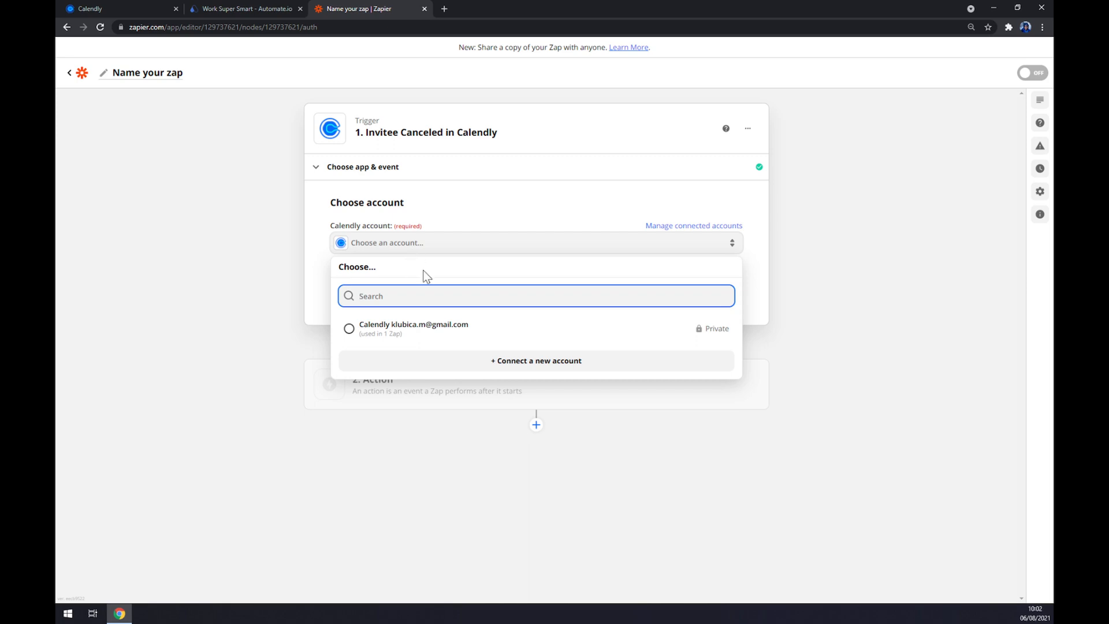
click(413, 328)
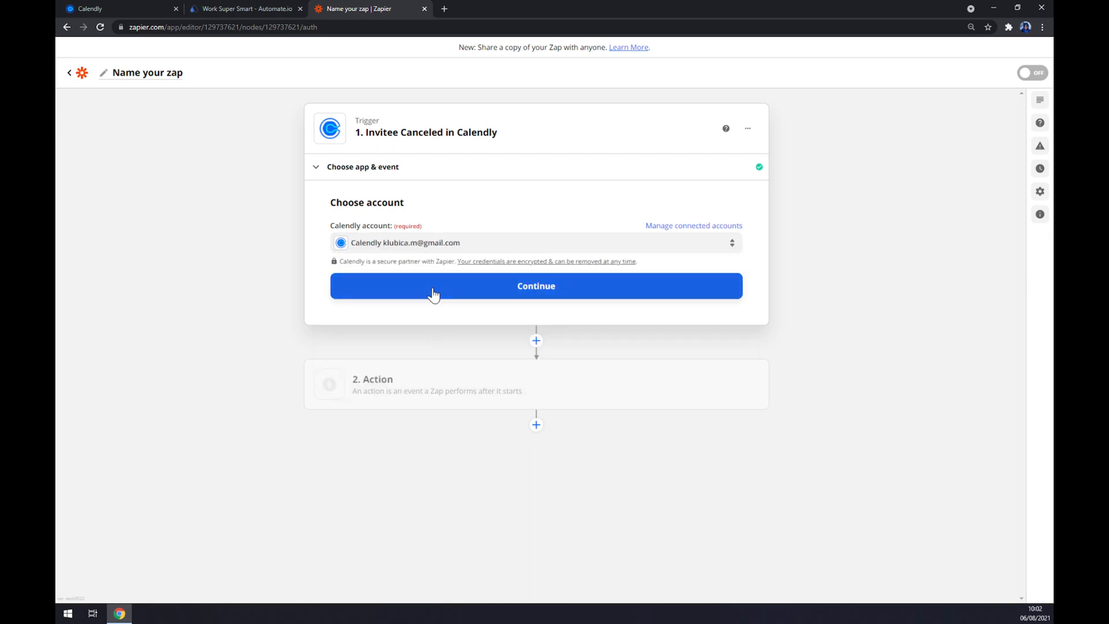
click(535, 286)
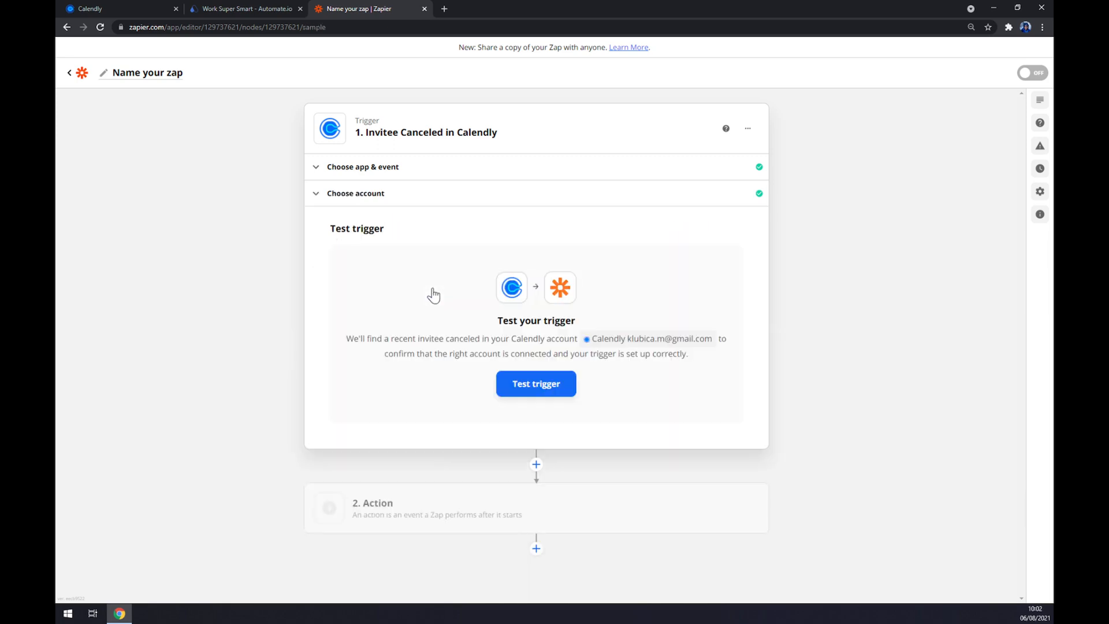
mouse_move(439, 293)
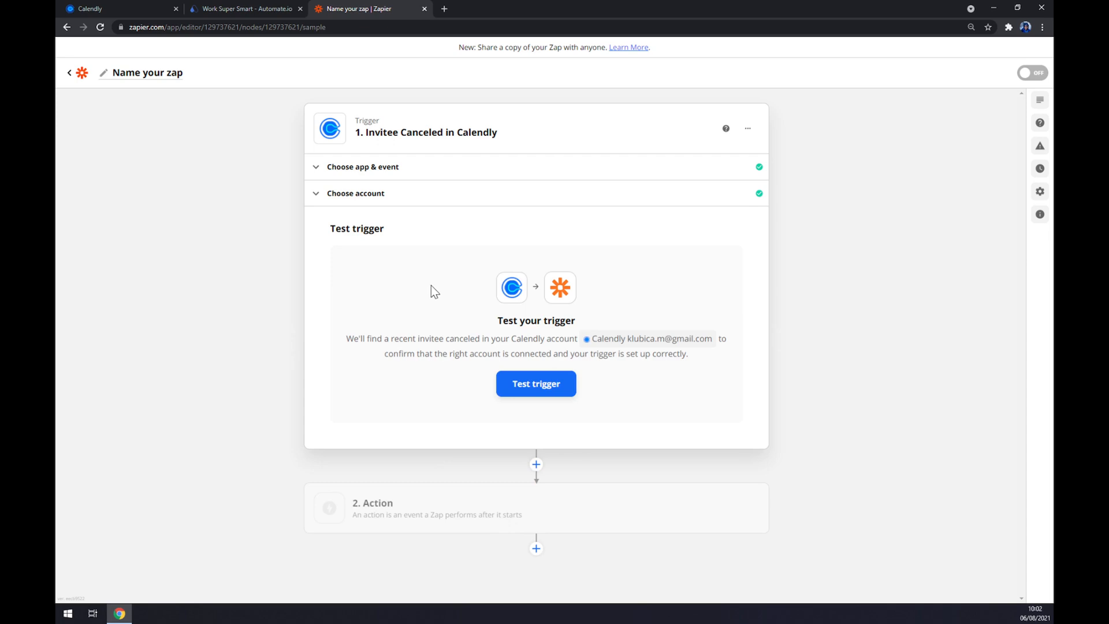
click(536, 508)
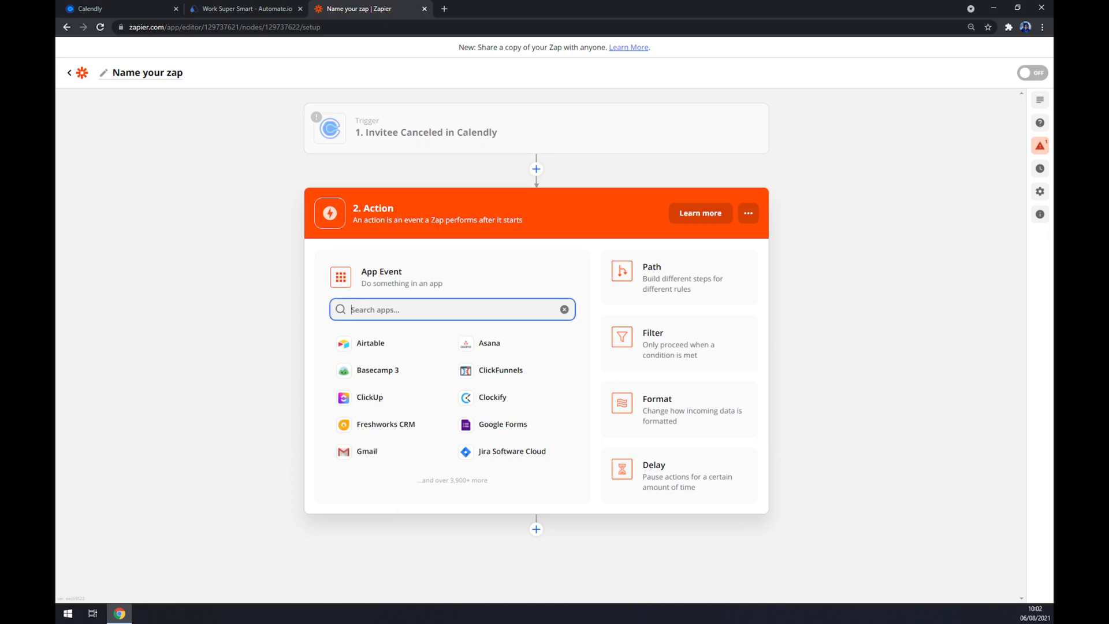
- Search 'outloo' and set Microsoft Outlook's Update Contact as the zap action
text(outloo)
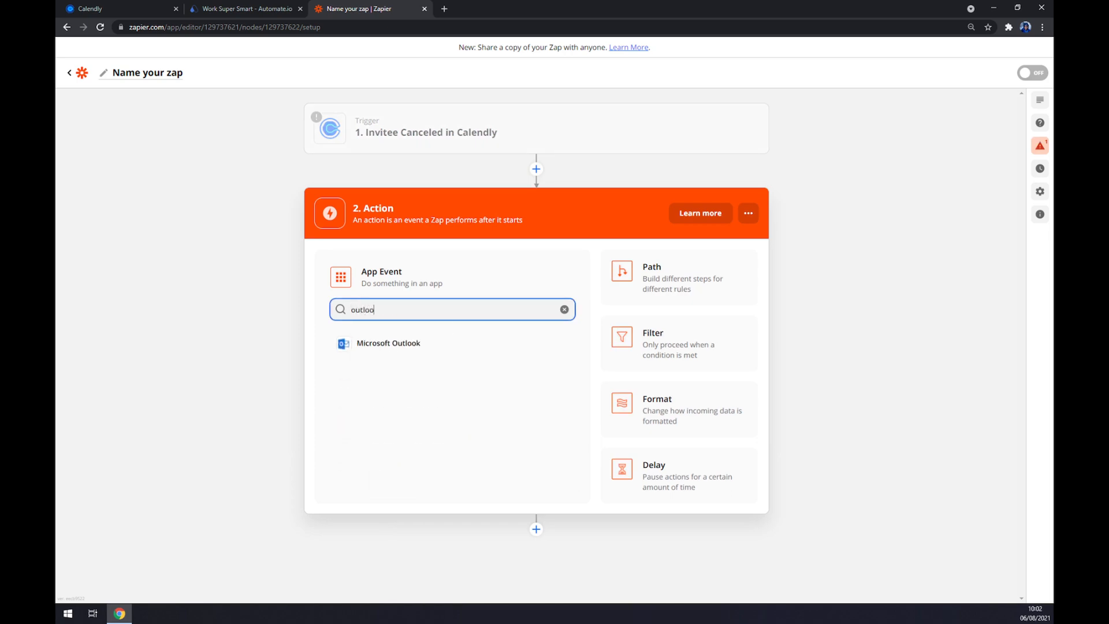
click(387, 343)
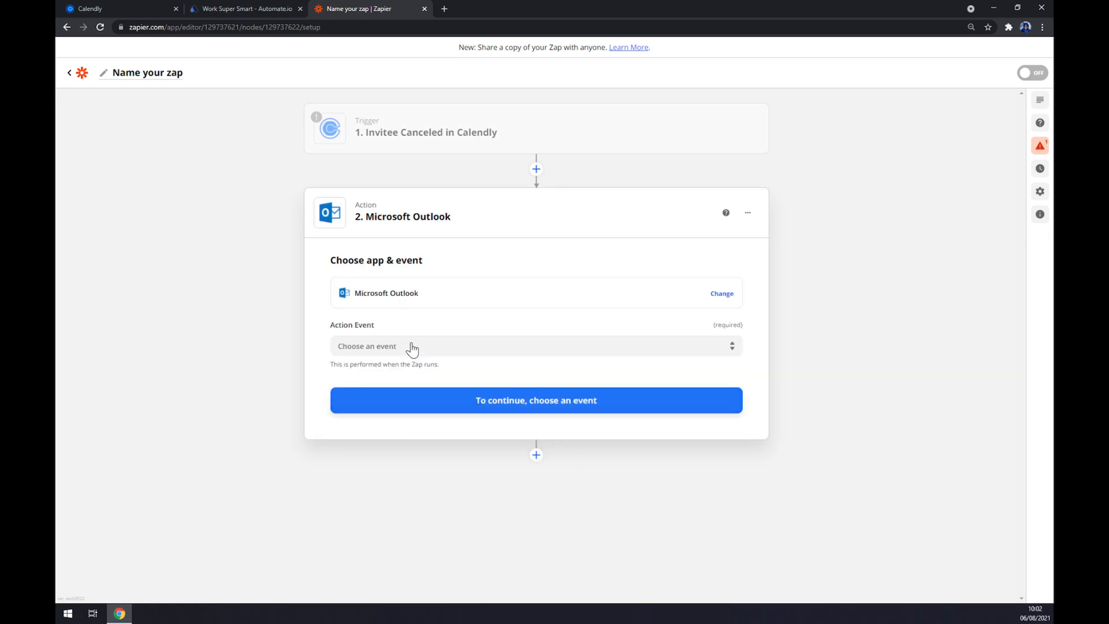
click(535, 346)
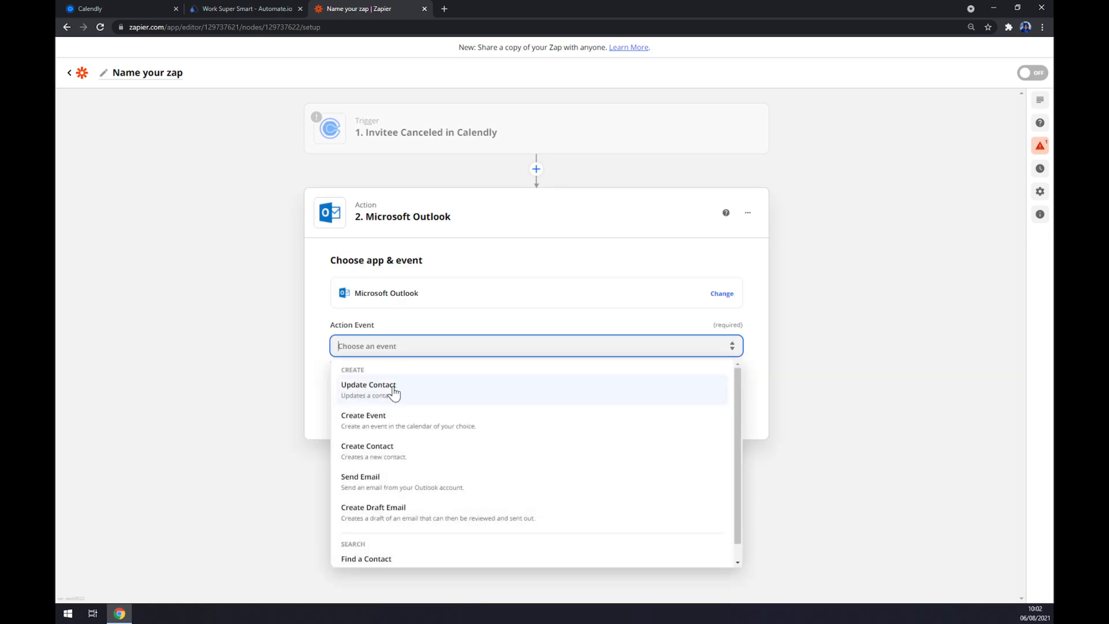
click(367, 389)
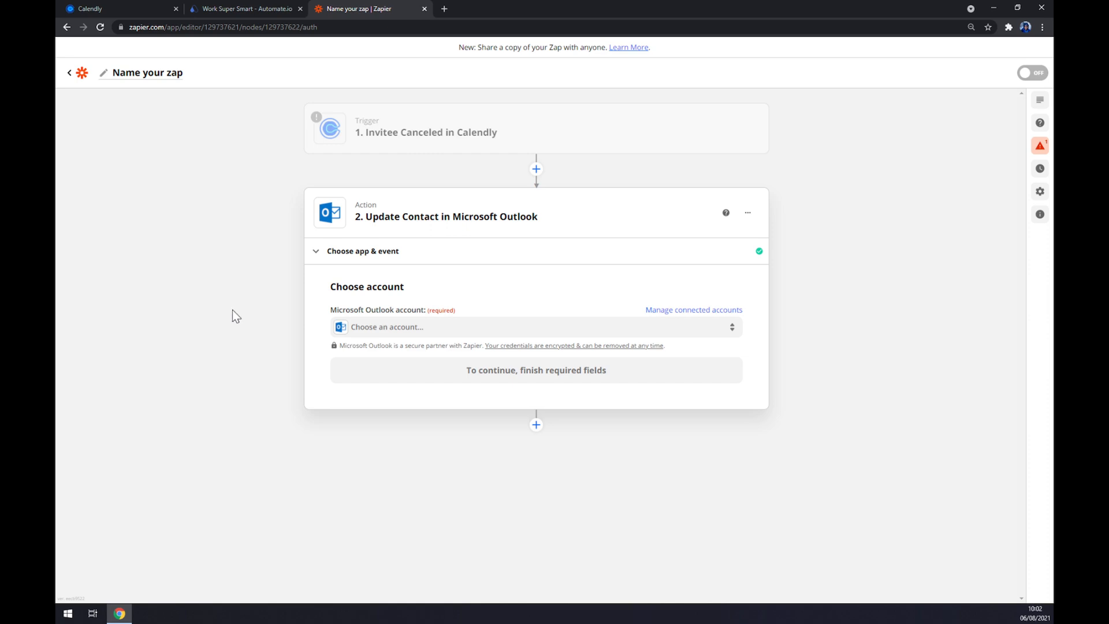
mouse_move(195, 551)
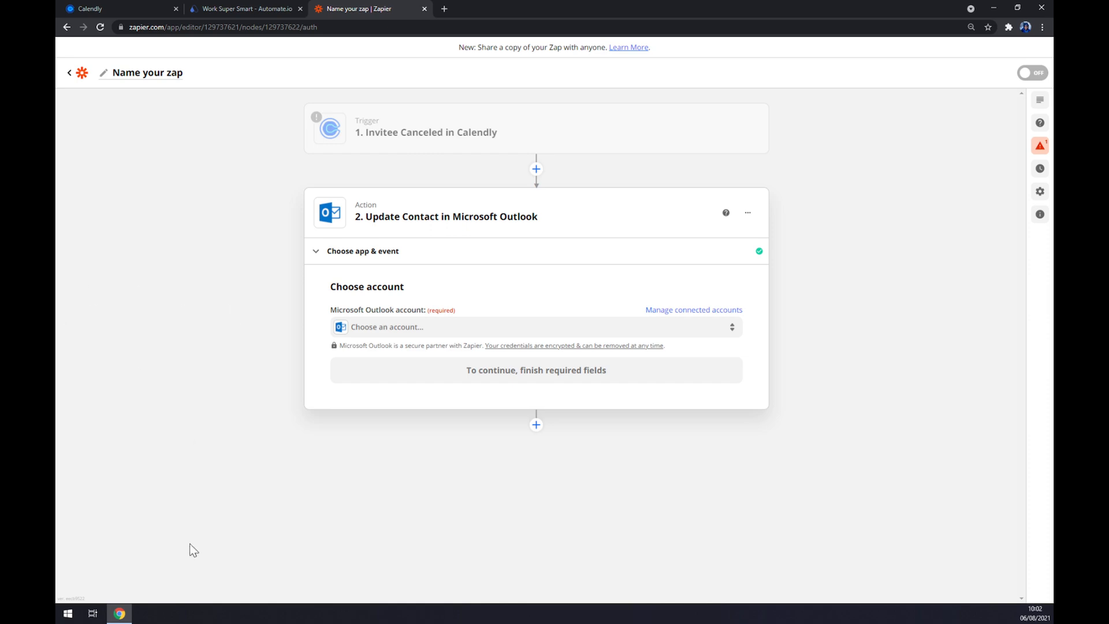